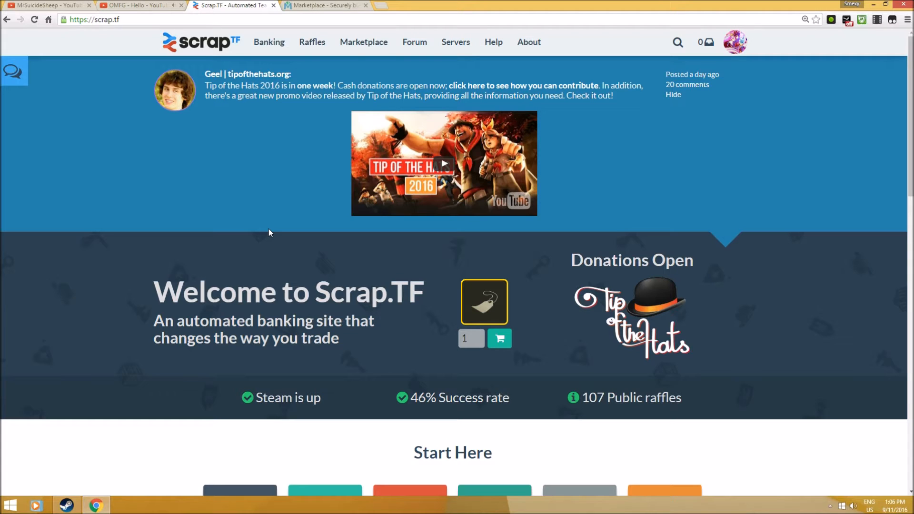
pyautogui.moveTo(286, 252)
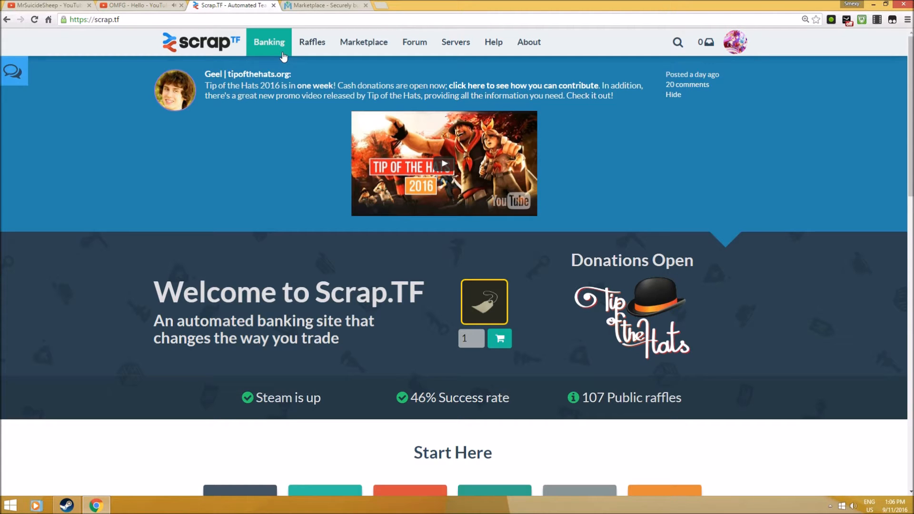
pyautogui.moveTo(269, 51)
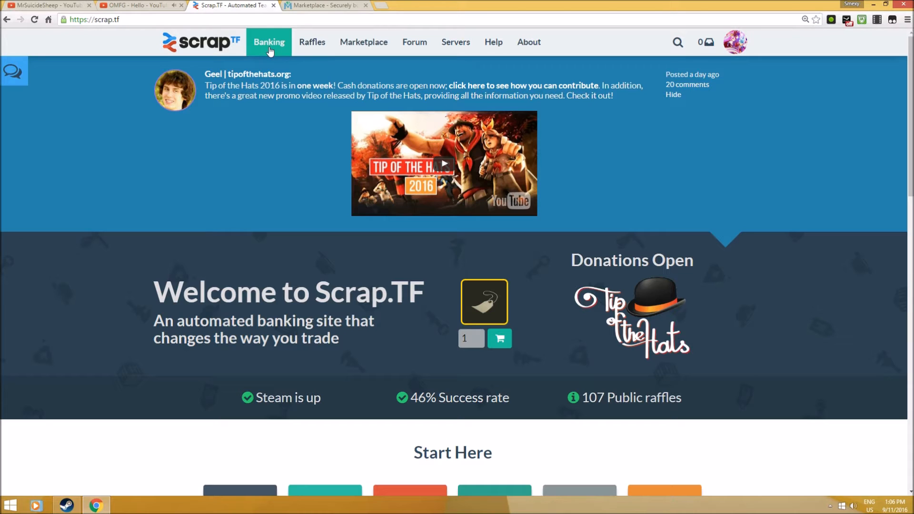
# Go to Banking > Weapons > Buy and scroll to bots like 2Scrap (836 weapons)
pyautogui.click(268, 42)
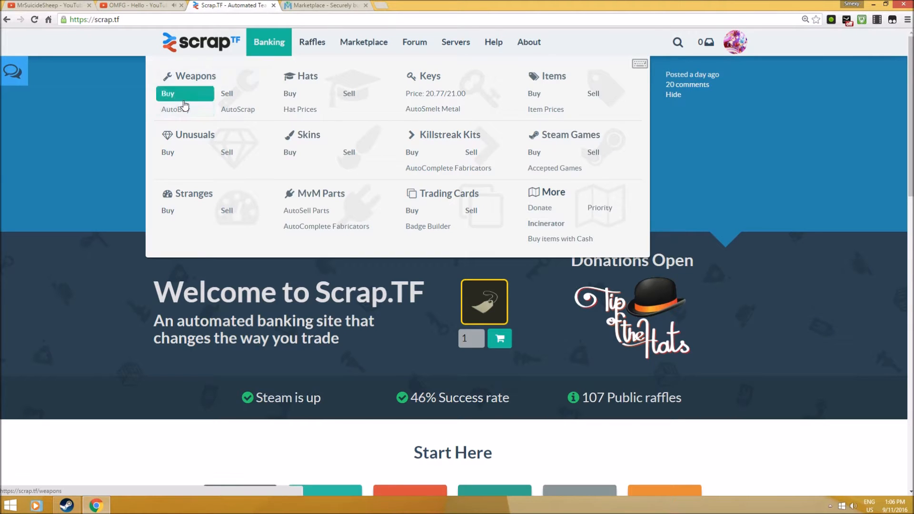
pyautogui.moveTo(196, 76)
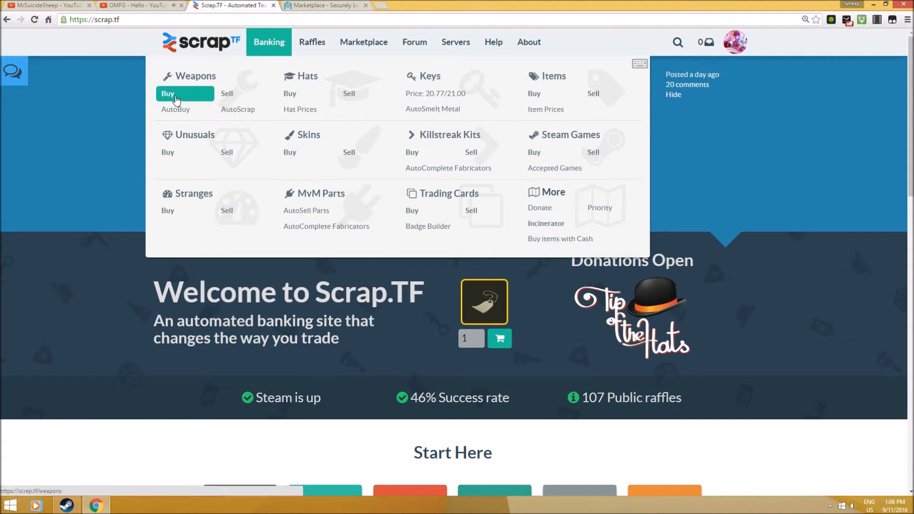
pyautogui.click(168, 93)
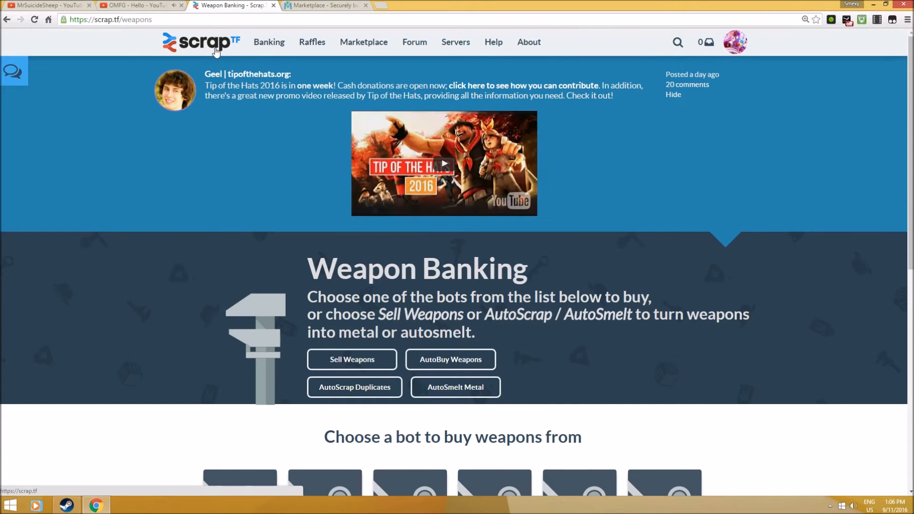
pyautogui.scroll(-3)
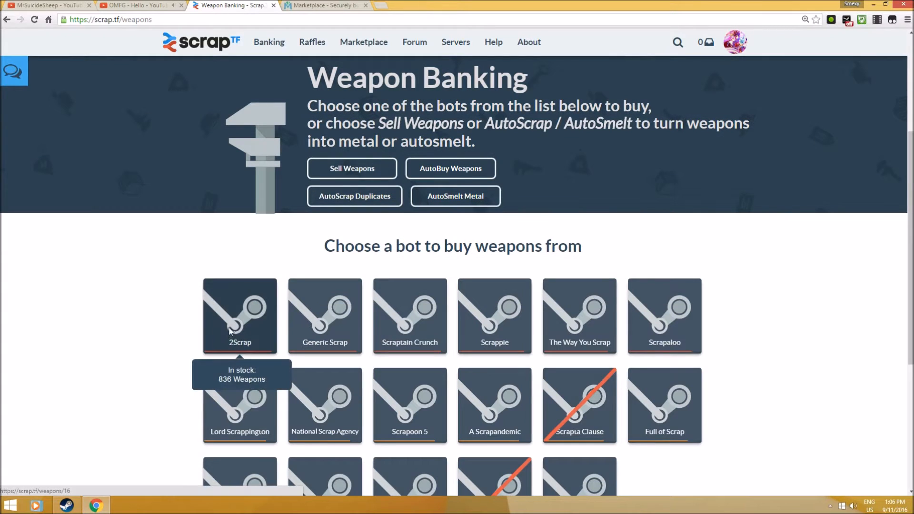
# Pick a weapon from 2Scrap's inventory and offer a Rocket Jumper, leaving 0 Scrap owed
pyautogui.click(240, 316)
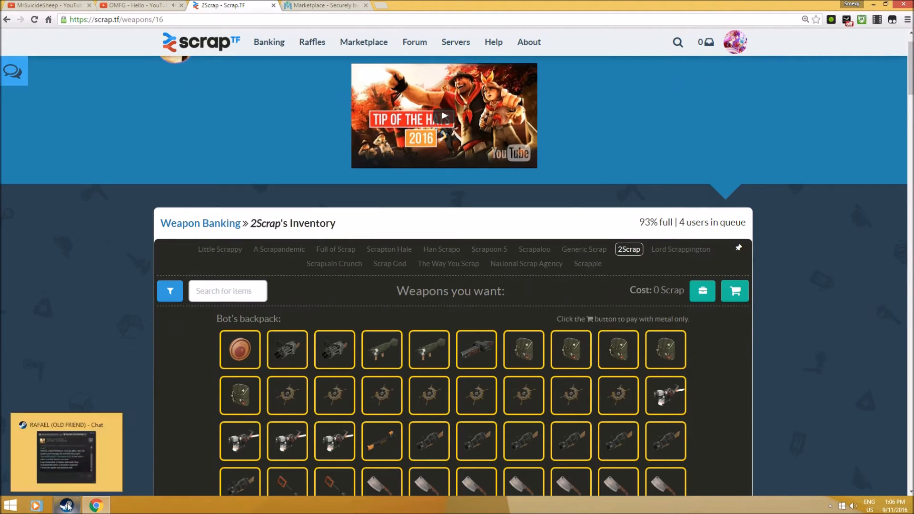
pyautogui.scroll(-3)
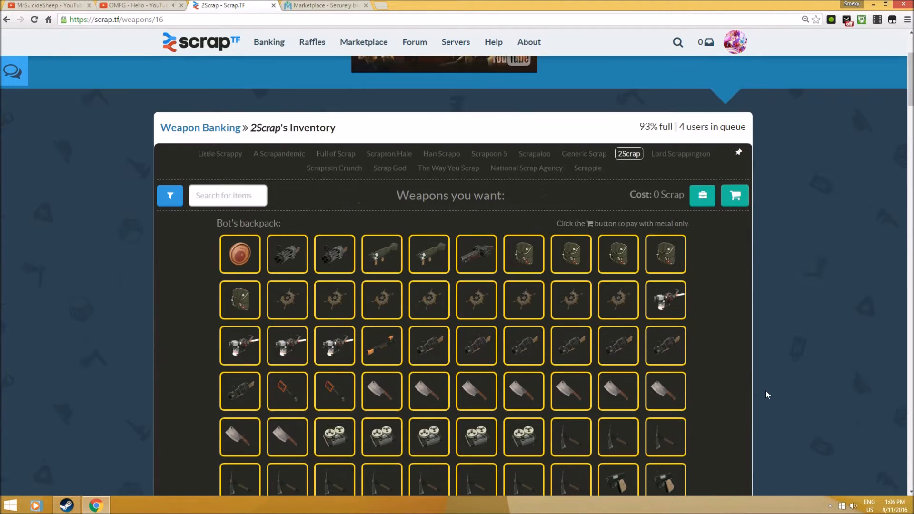
pyautogui.moveTo(618, 254)
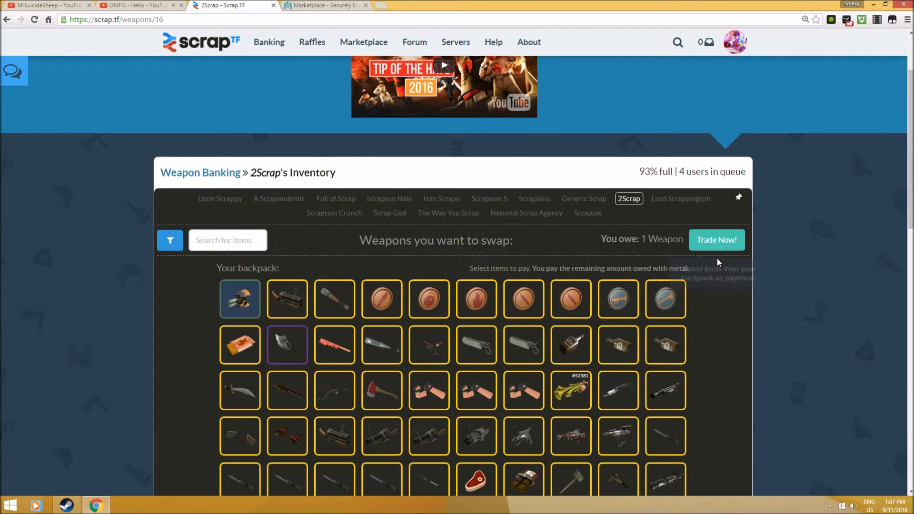
pyautogui.scroll(-3)
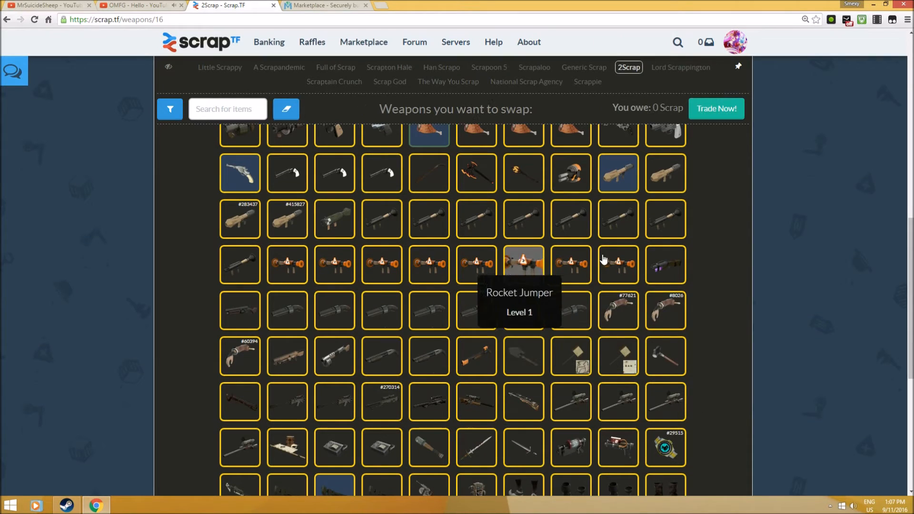
pyautogui.moveTo(867, 266)
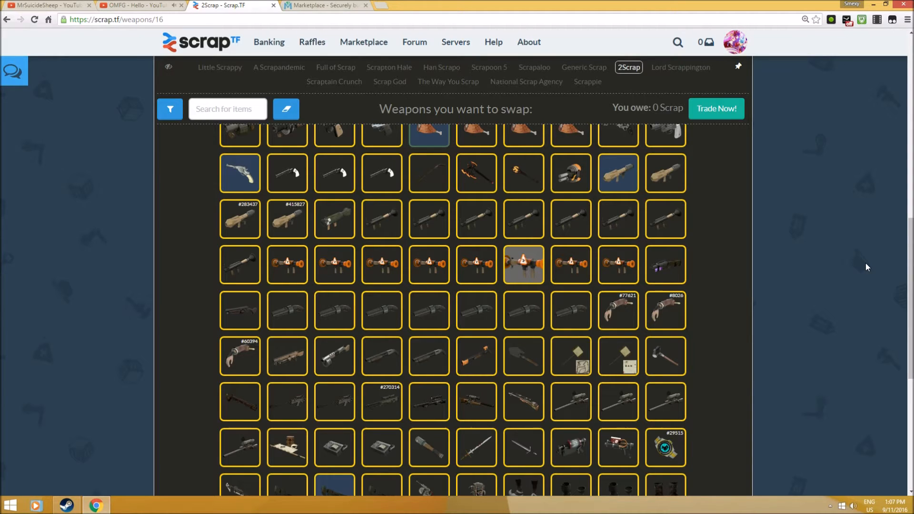
pyautogui.moveTo(570, 310)
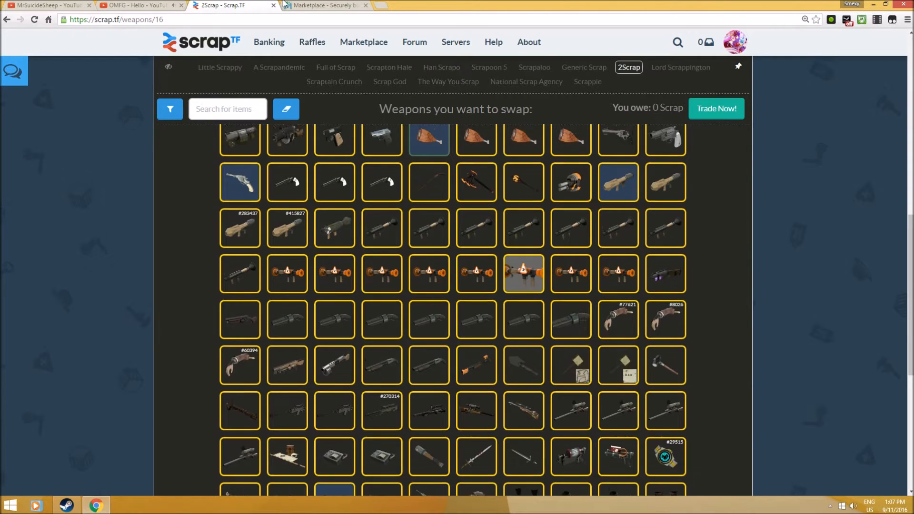
# Select several Rocket Jumpers worth 4 scrap on Sell Weapons and attempt the trade
pyautogui.click(268, 42)
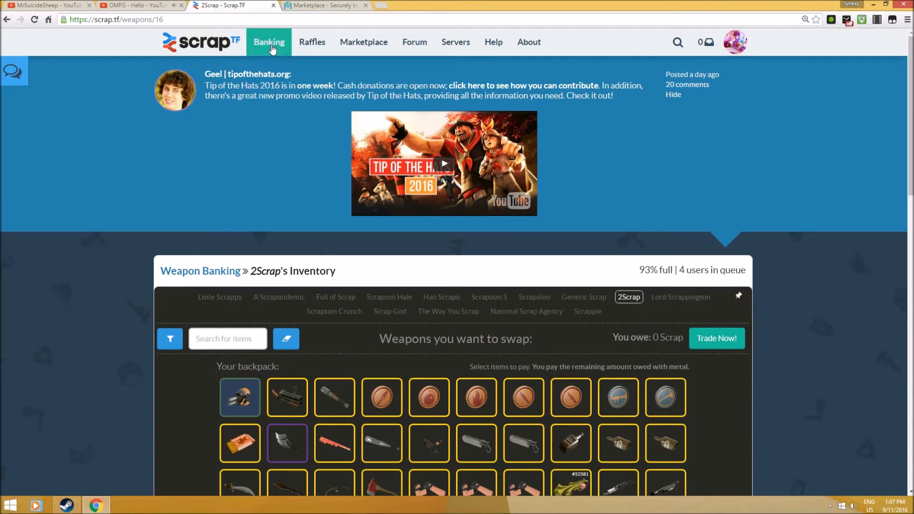
pyautogui.click(268, 42)
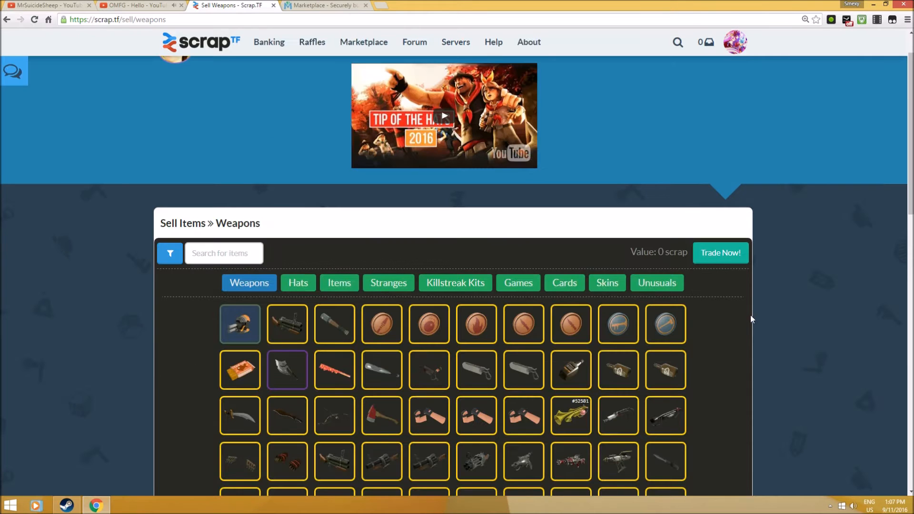
pyautogui.scroll(-3)
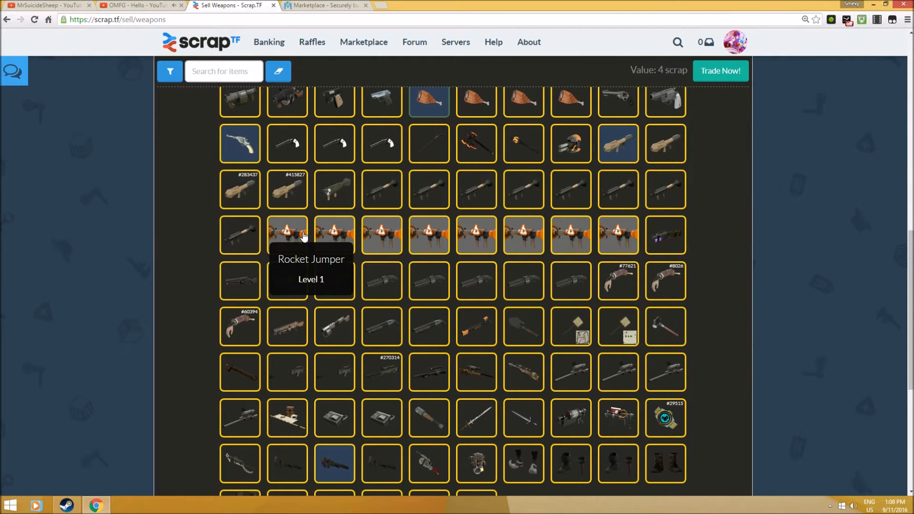
pyautogui.moveTo(367, 256)
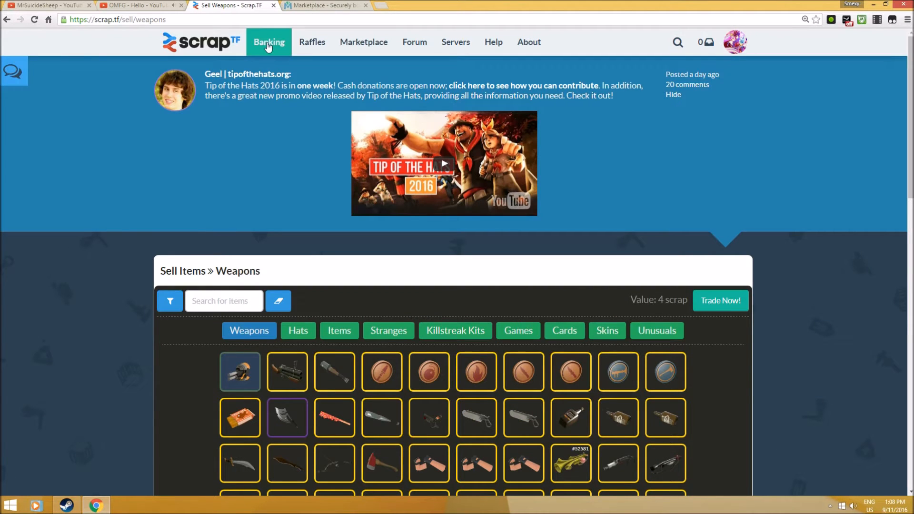
pyautogui.click(269, 42)
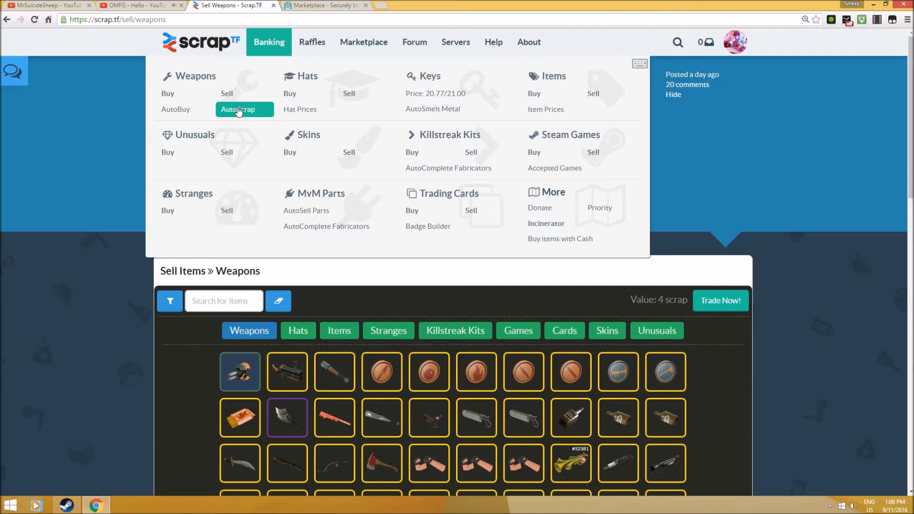
pyautogui.moveTo(220, 143)
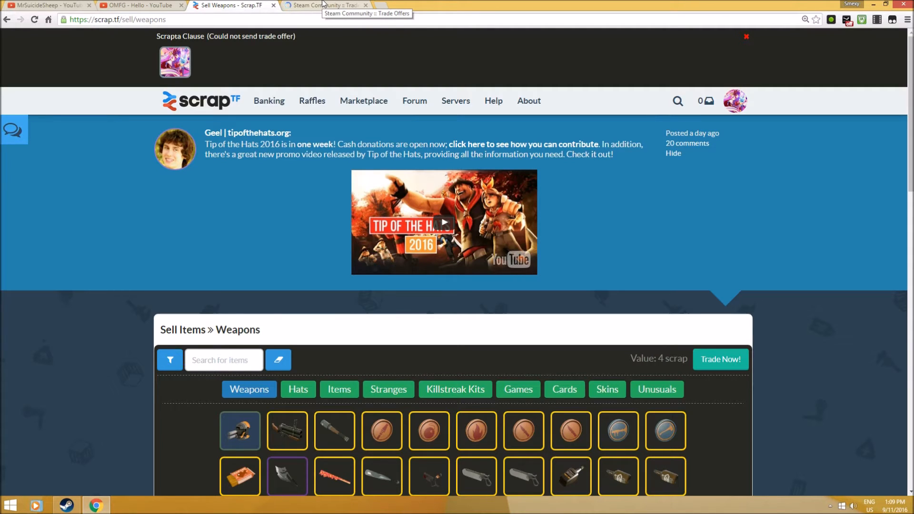
# Inspect the canceled 2Scrap offer in Steam's incoming trade history, then return to Scrap.TF
pyautogui.click(326, 5)
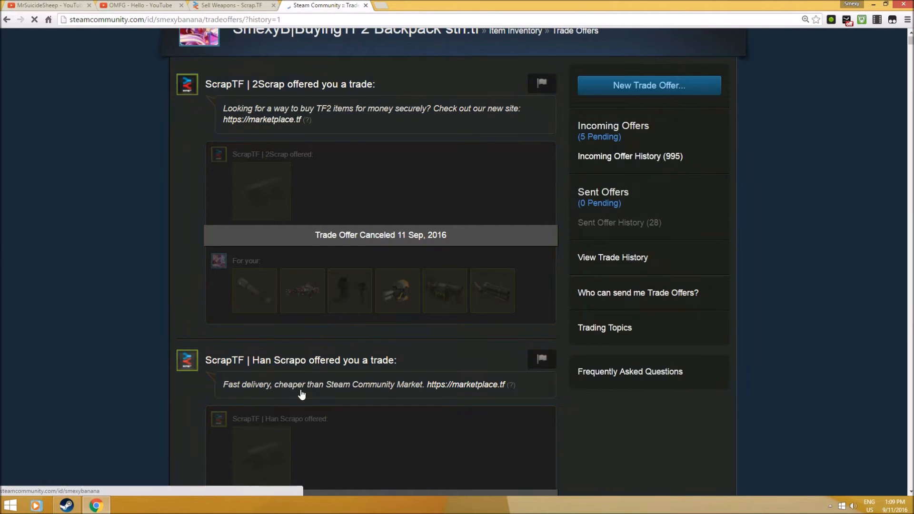
pyautogui.moveTo(319, 358)
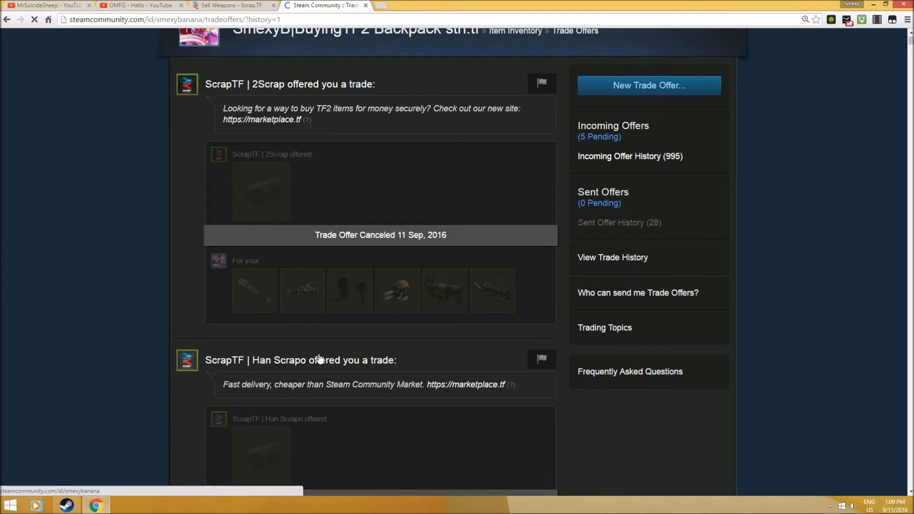
pyautogui.click(629, 155)
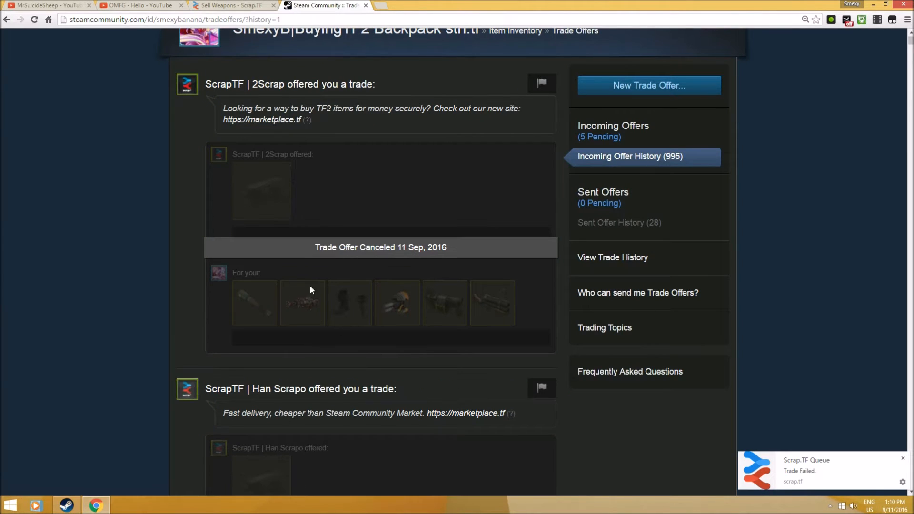
pyautogui.moveTo(374, 323)
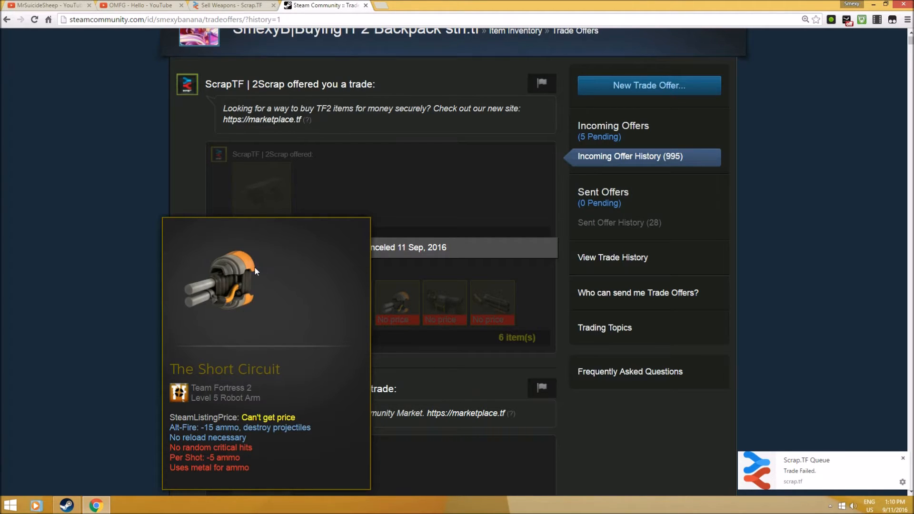
pyautogui.click(230, 5)
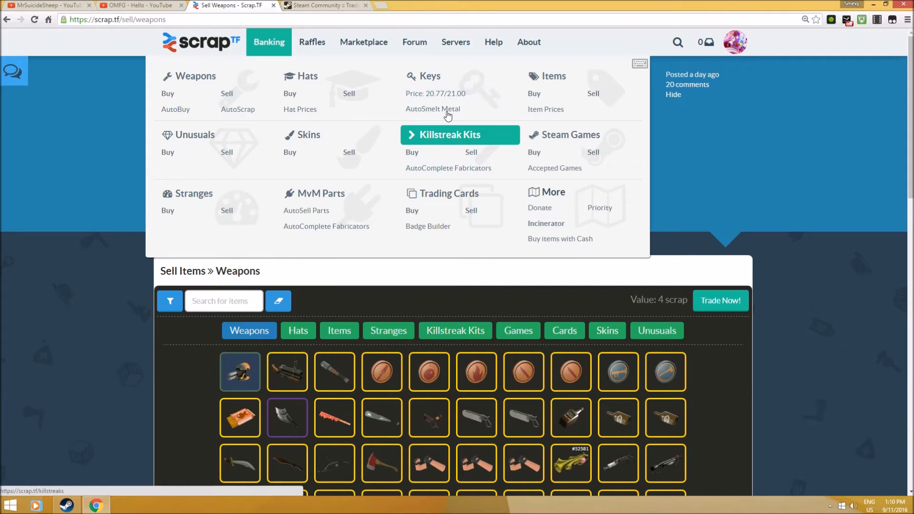
pyautogui.moveTo(433, 108)
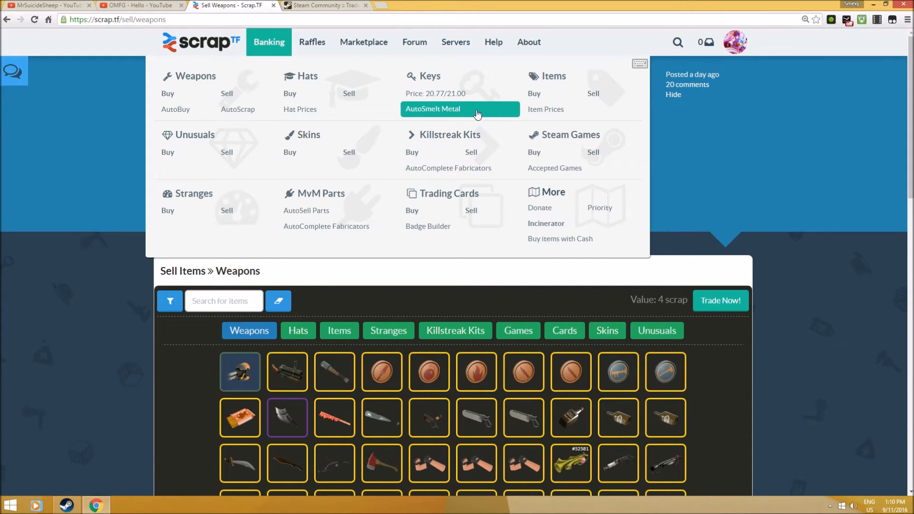
pyautogui.moveTo(506, 109)
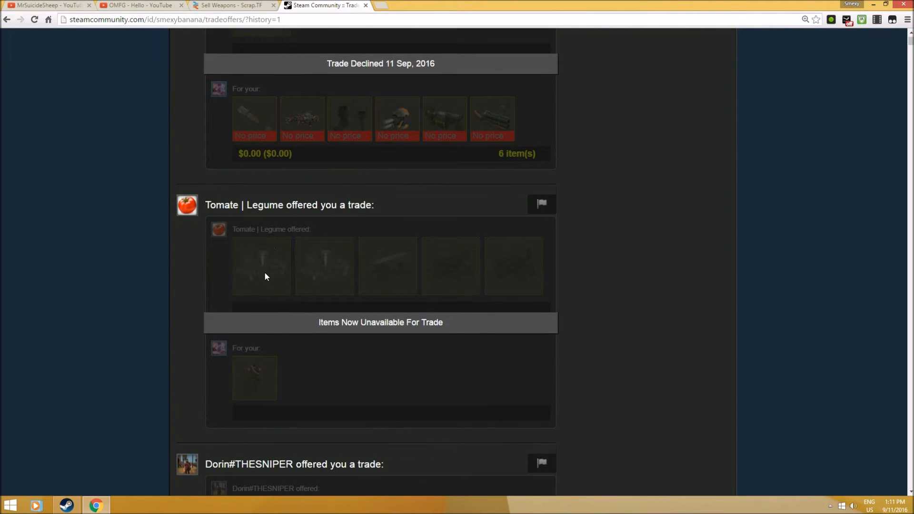
# Scroll Steam's trade history to the accepted 31 Aug 2016 Scrap.TF trade, then return to Sell Weapons
pyautogui.scroll(-3)
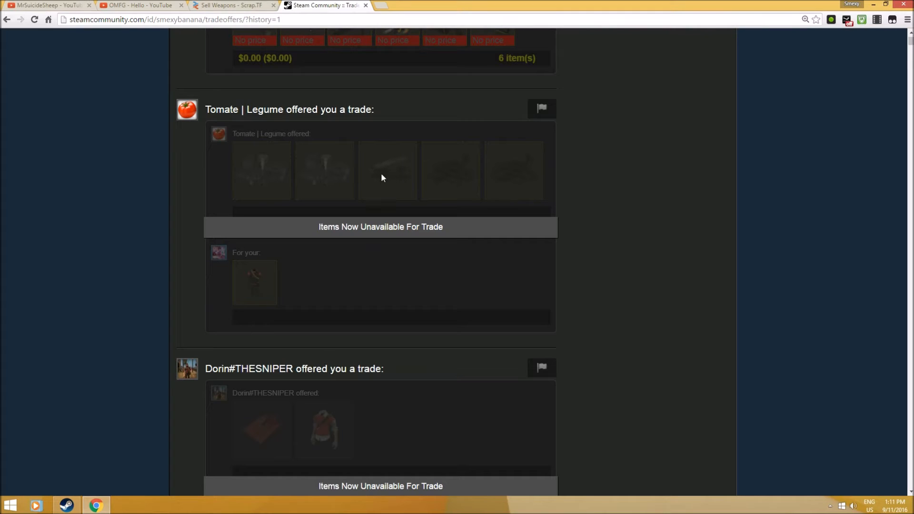
pyautogui.moveTo(373, 153)
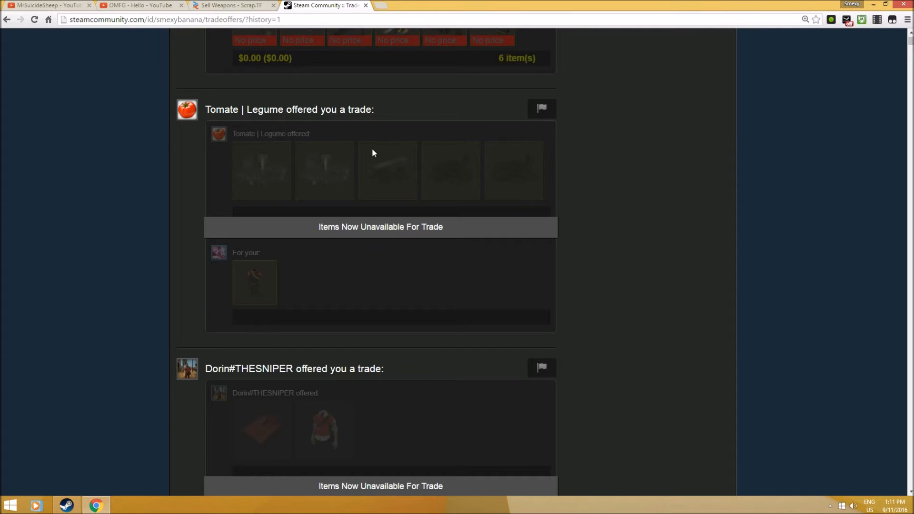
pyautogui.scroll(-3)
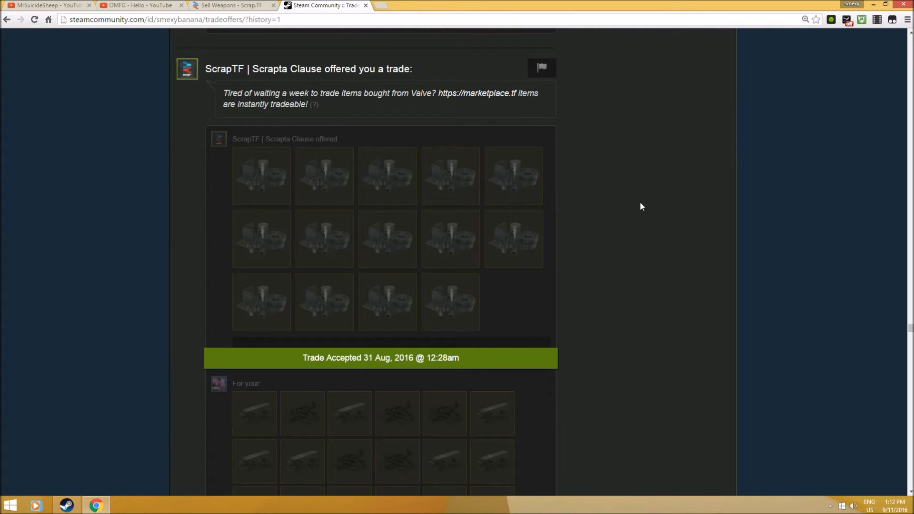
pyautogui.scroll(-3)
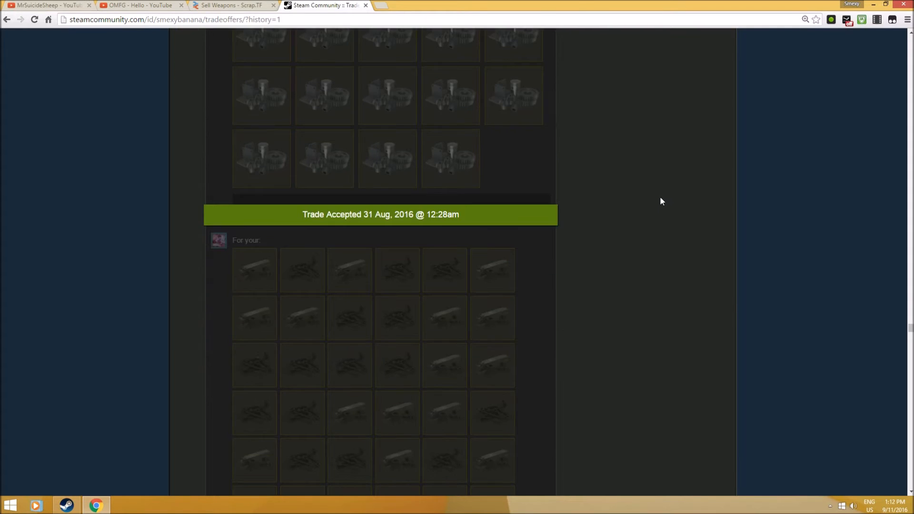
pyautogui.scroll(-3)
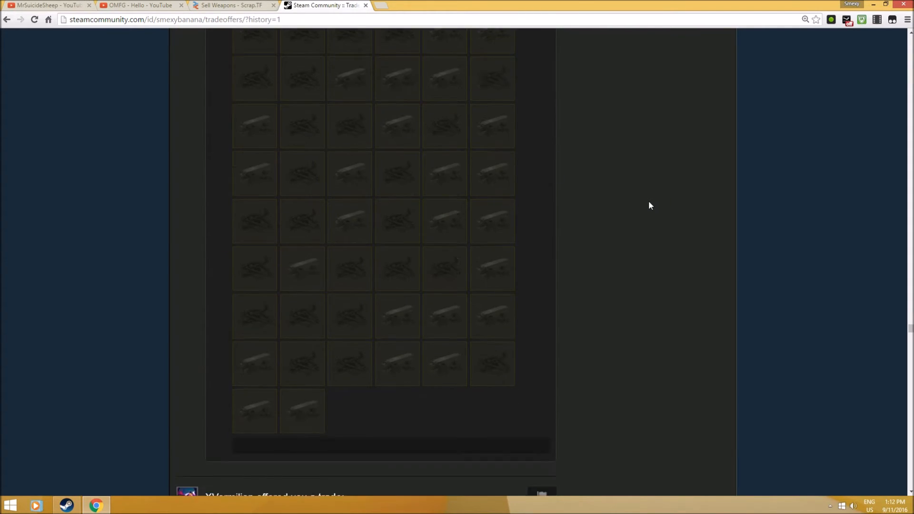
pyautogui.scroll(-3)
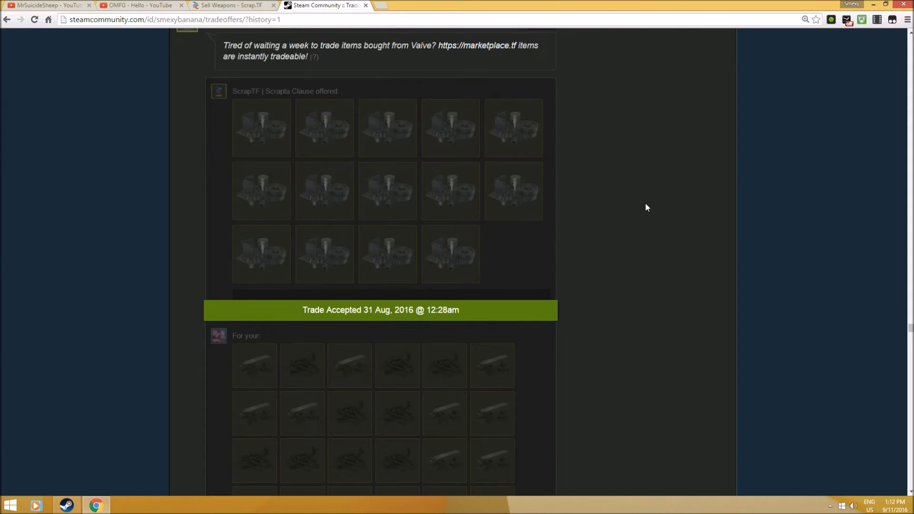
pyautogui.moveTo(691, 188)
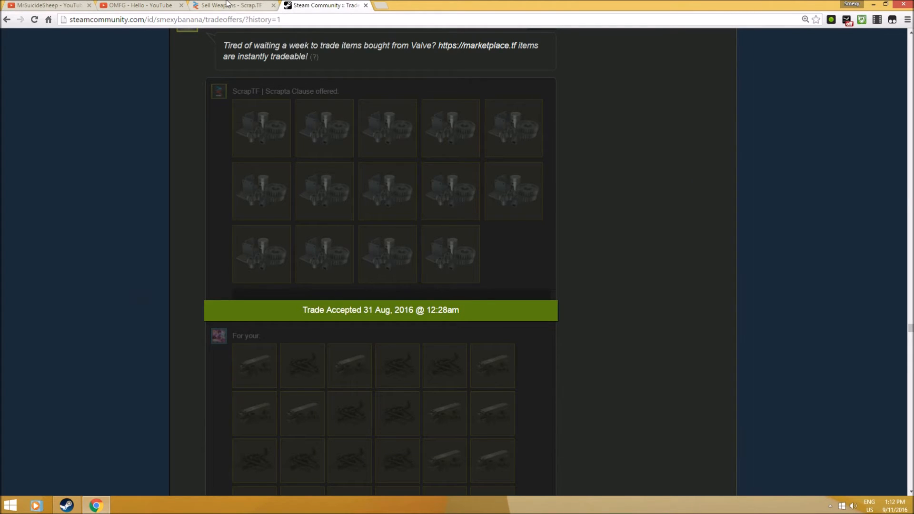
pyautogui.click(230, 5)
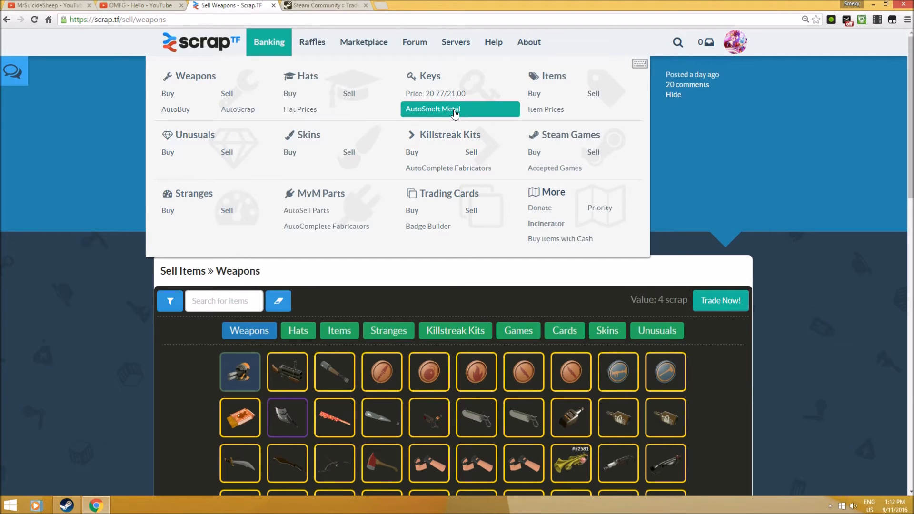
pyautogui.moveTo(335, 4)
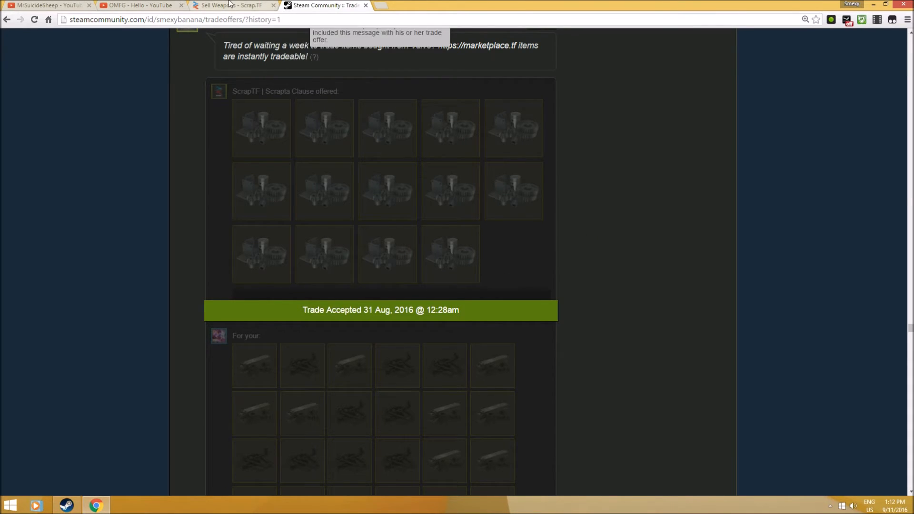
# Return to Scrap.TF and open Key Banking, showing keys bought at 20.77 and sold at 21 refined
pyautogui.click(231, 5)
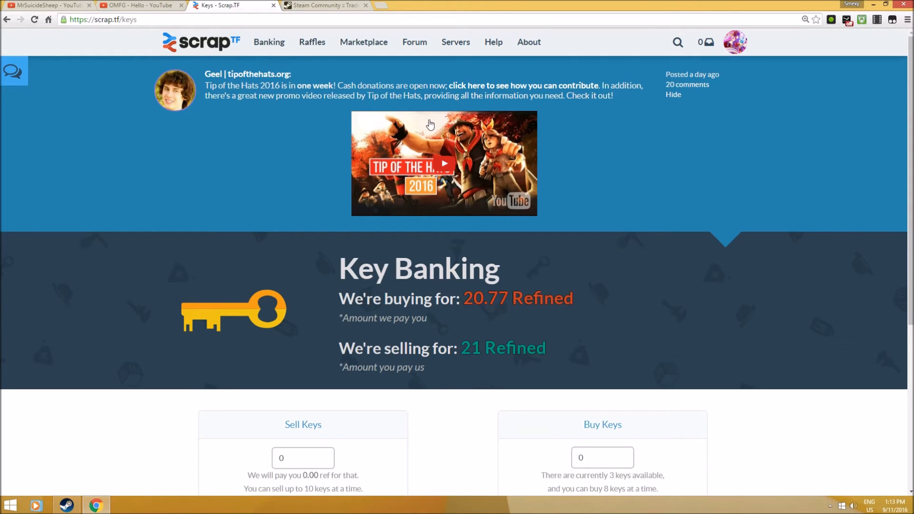
pyautogui.scroll(-3)
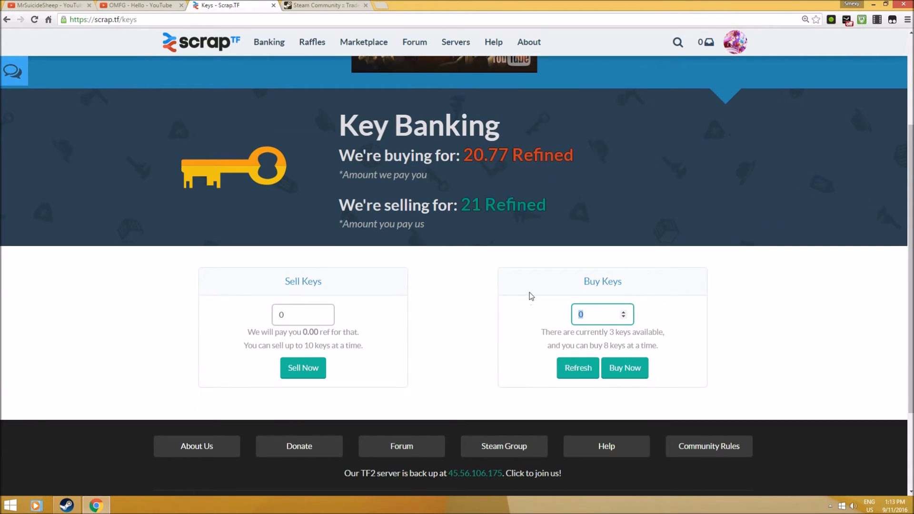
pyautogui.moveTo(570, 296)
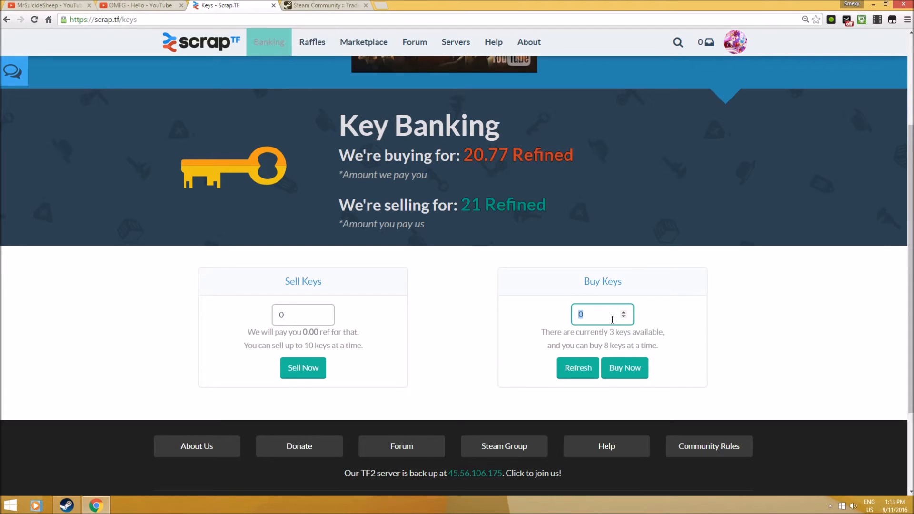
pyautogui.moveTo(555, 473)
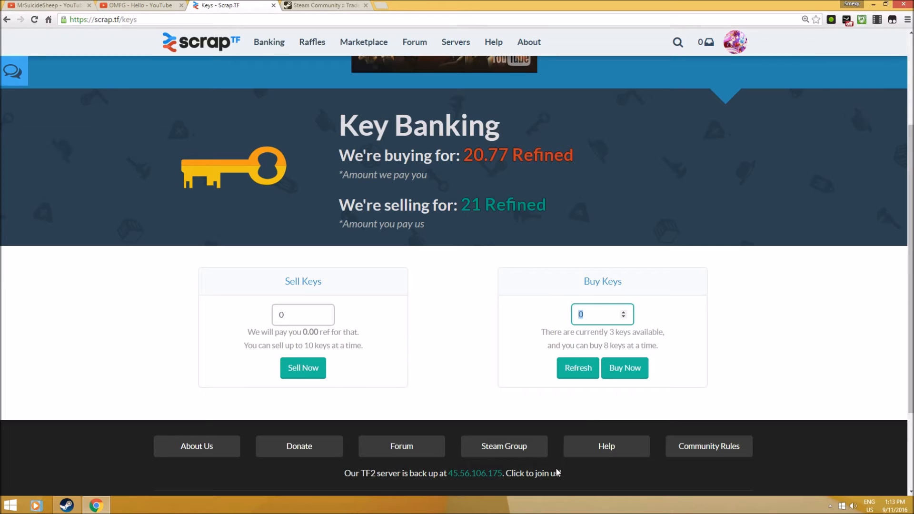
pyautogui.moveTo(286, 55)
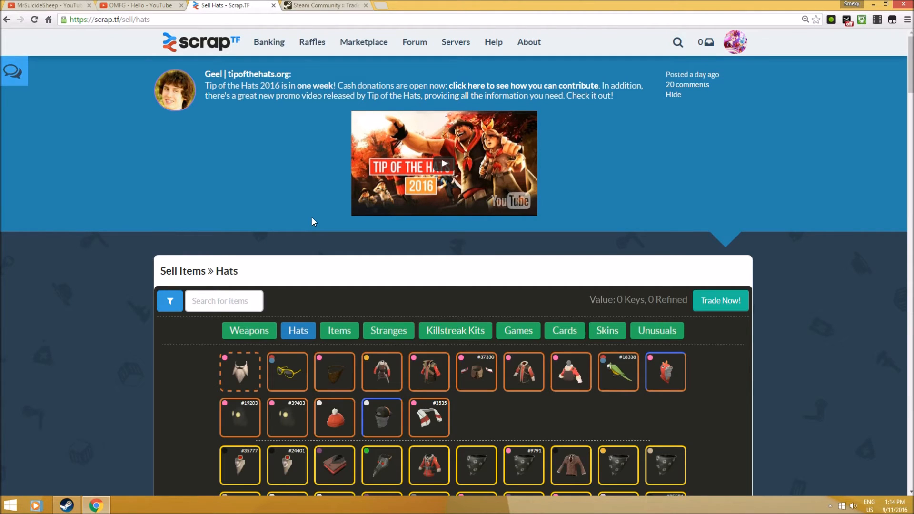
# Browse the hats and cosmetics grid on the Sell Hats page, valued at 0 keys, 0 refined
pyautogui.scroll(-3)
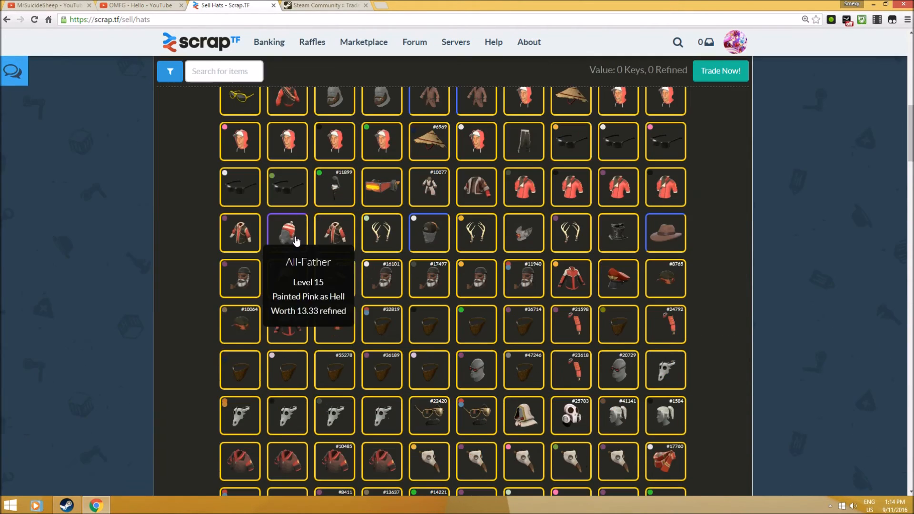
pyautogui.scroll(-3)
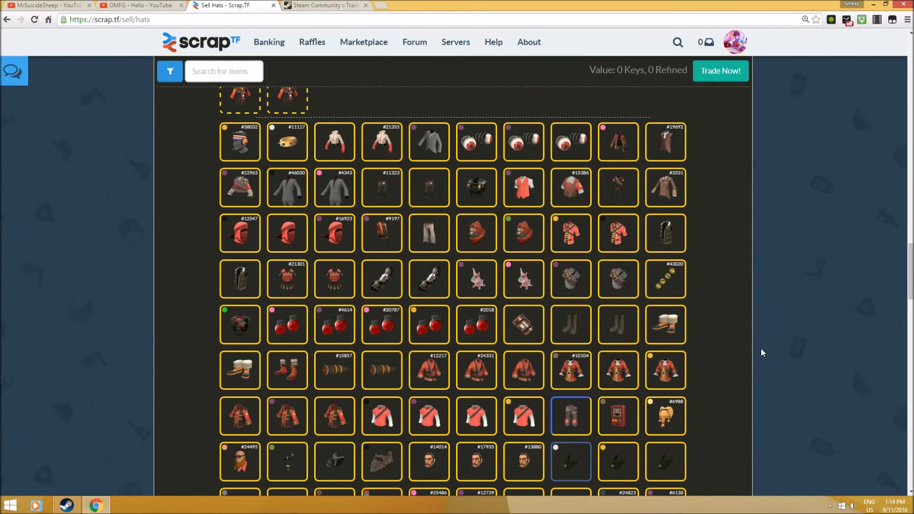
pyautogui.moveTo(748, 352)
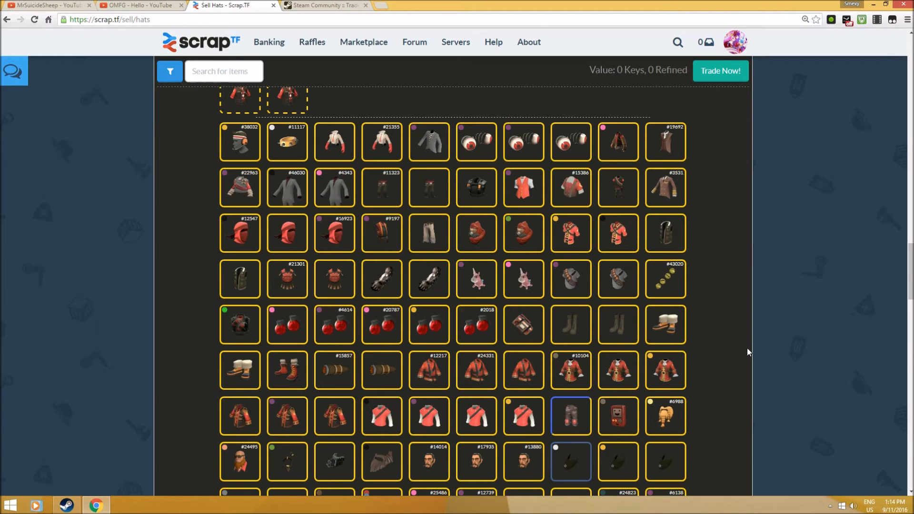
pyautogui.scroll(-3)
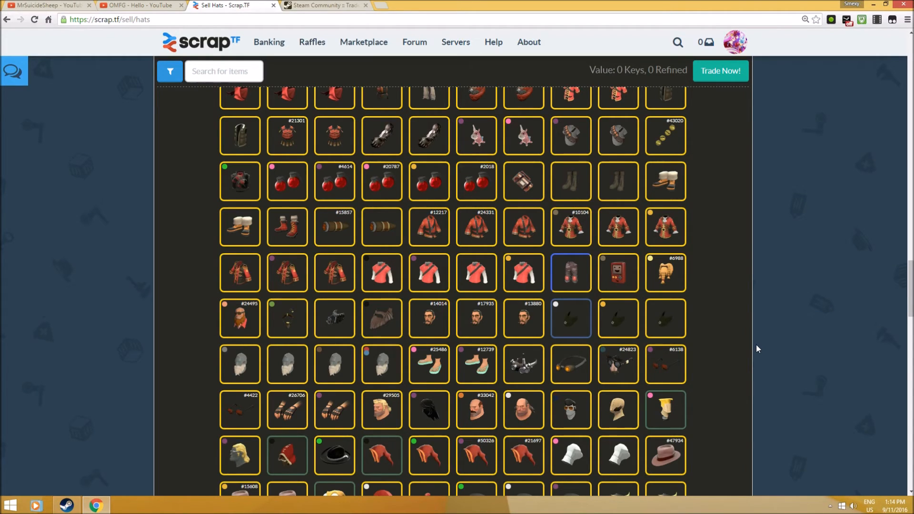
pyautogui.click(269, 42)
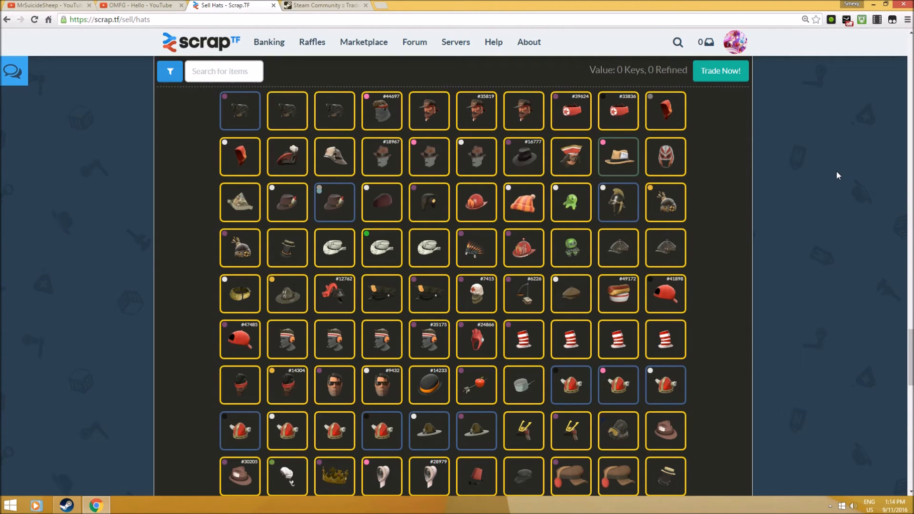
pyautogui.moveTo(830, 179)
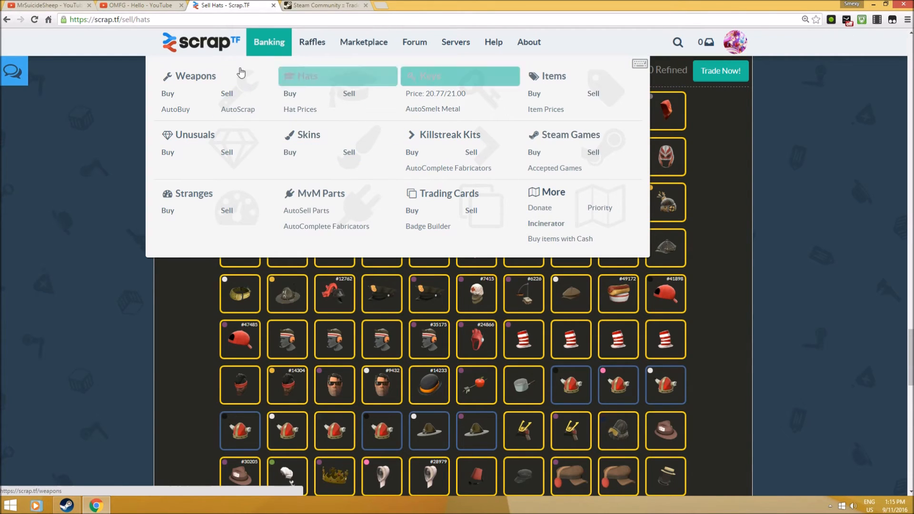
pyautogui.moveTo(553, 75)
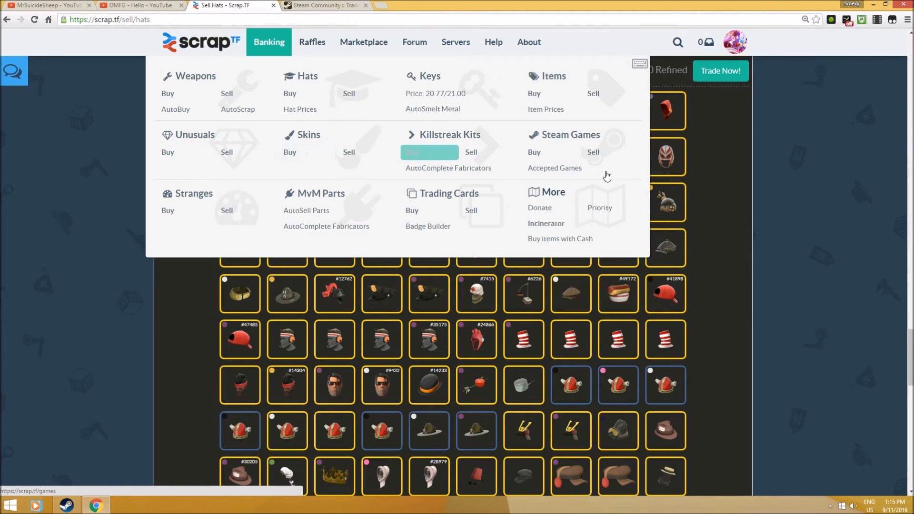
pyautogui.moveTo(354, 201)
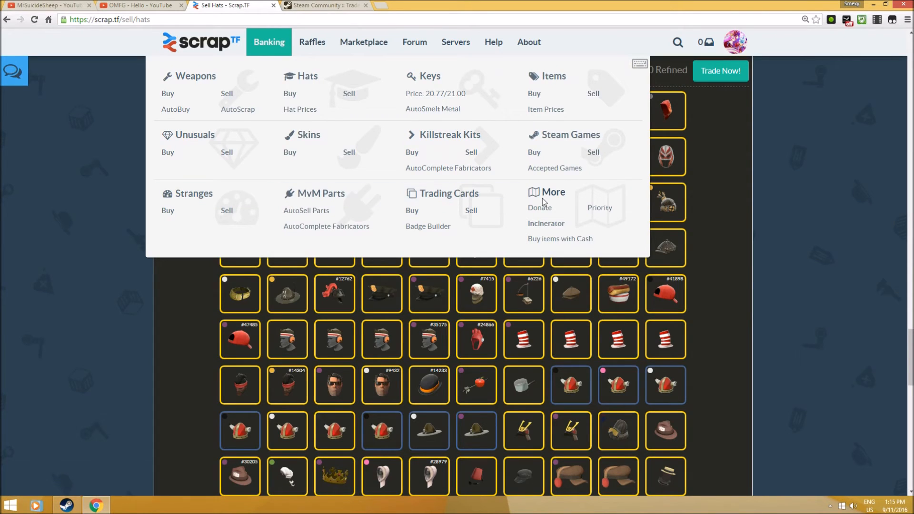
pyautogui.moveTo(247, 172)
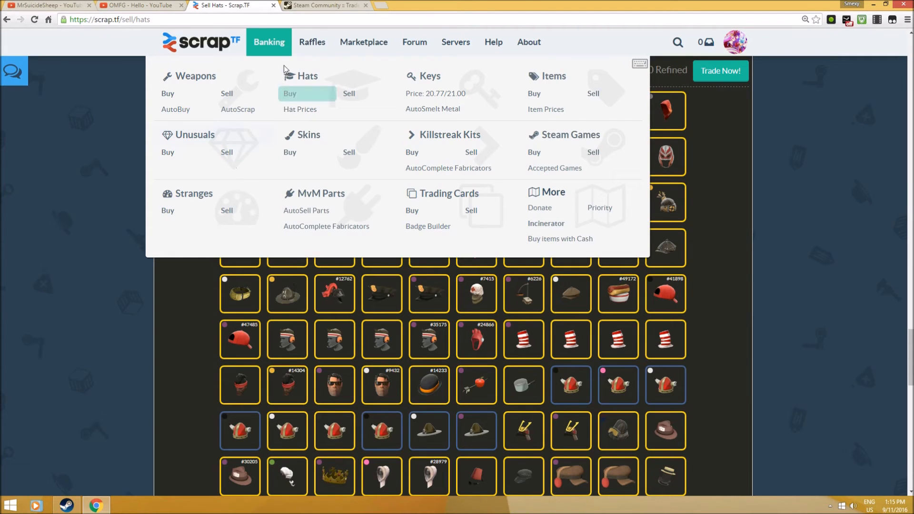
# Show the Raffles dropdown listing public raffles, puzzle raffles and create a raffle
pyautogui.click(312, 42)
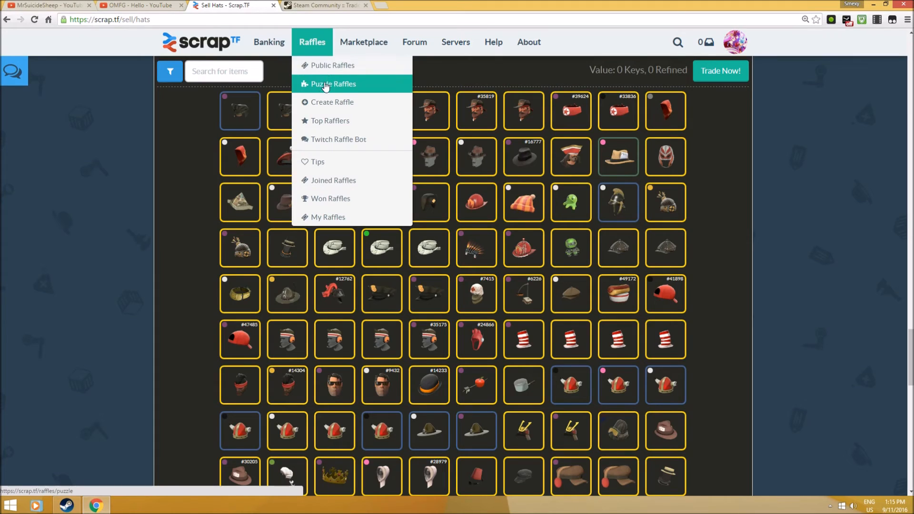
pyautogui.click(333, 84)
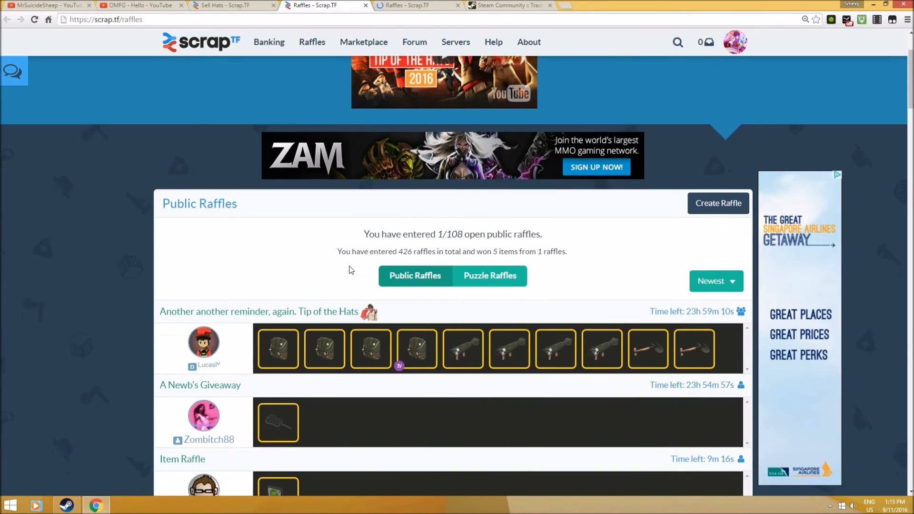
pyautogui.scroll(-3)
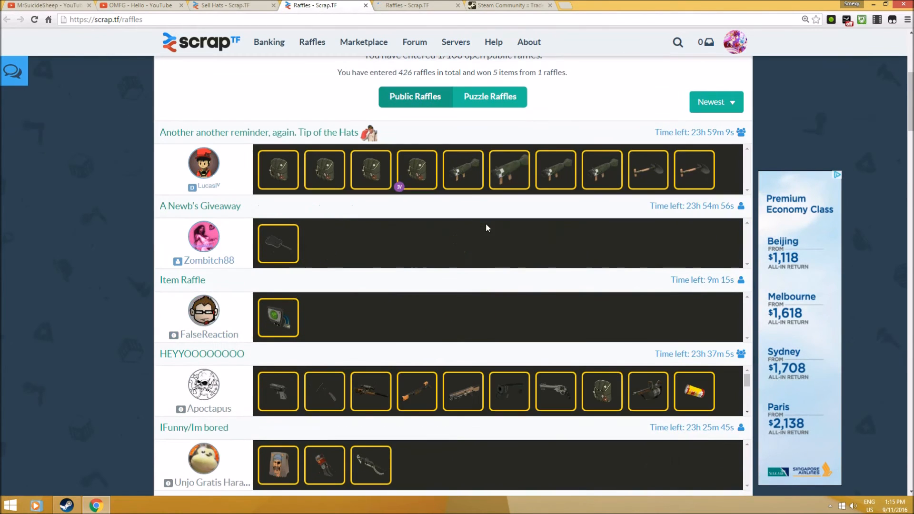
pyautogui.scroll(-3)
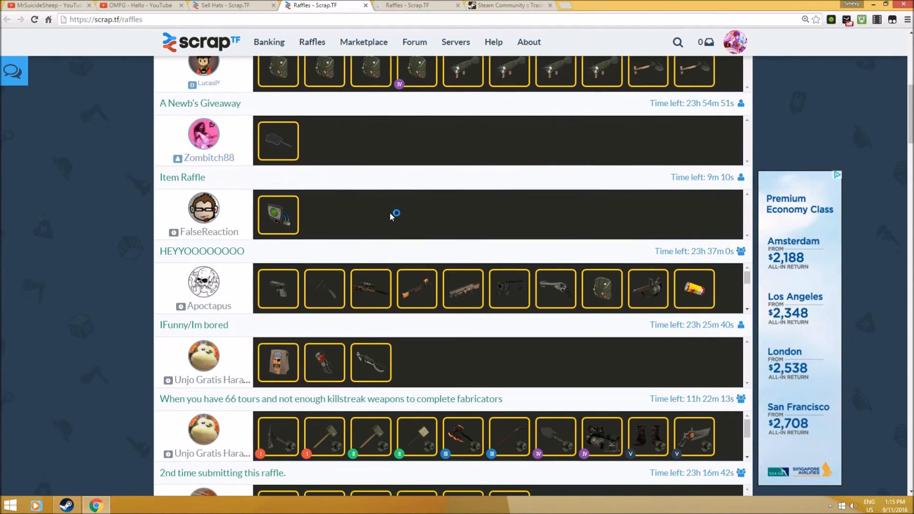
pyautogui.scroll(-3)
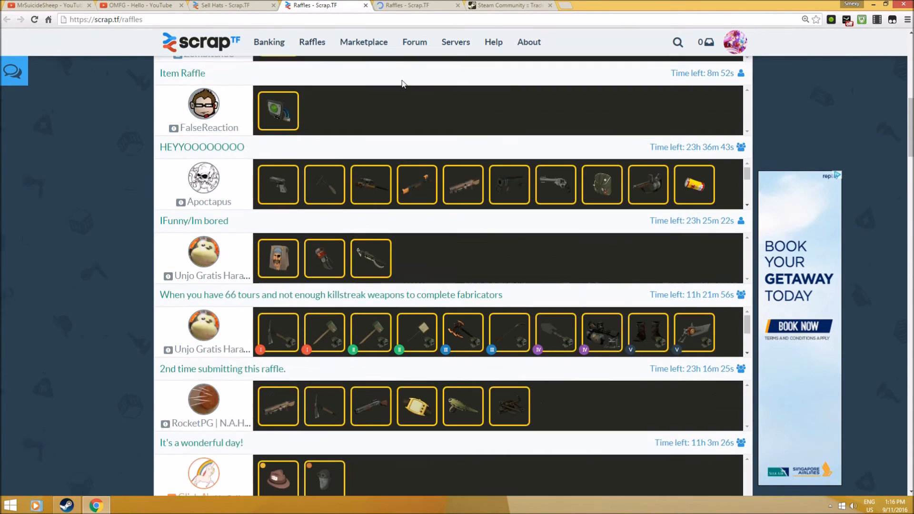
pyautogui.scroll(-3)
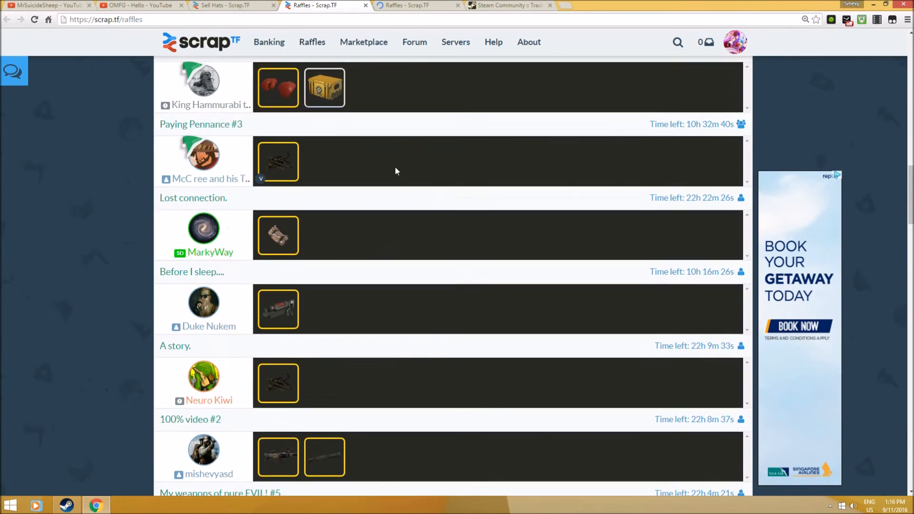
pyautogui.scroll(-3)
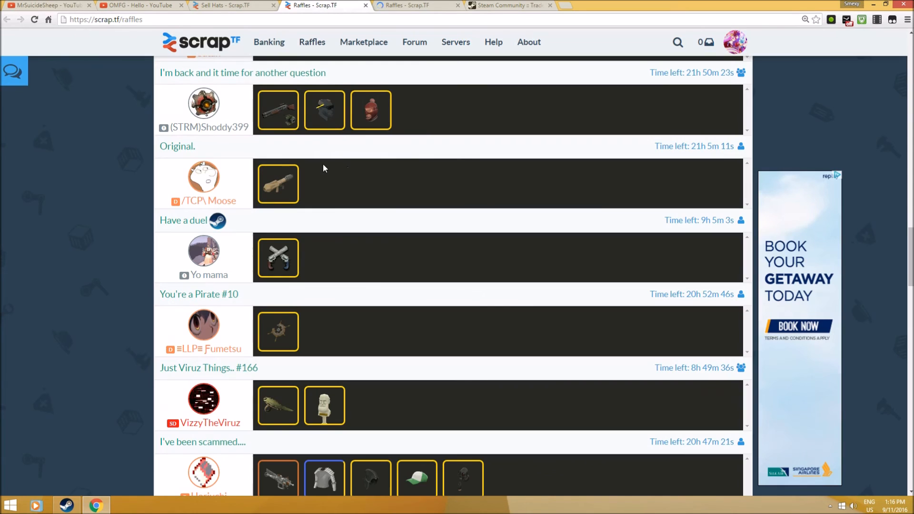
pyautogui.moveTo(326, 150)
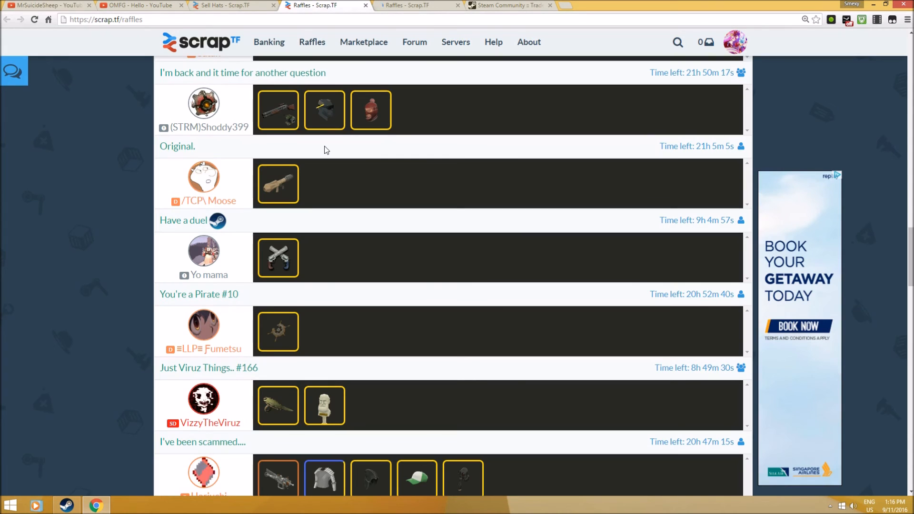
pyautogui.moveTo(327, 242)
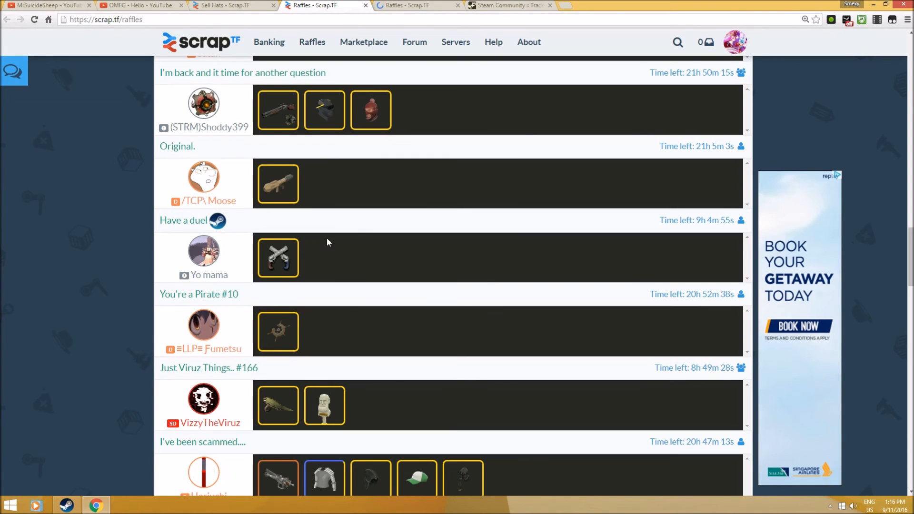
pyautogui.scroll(-3)
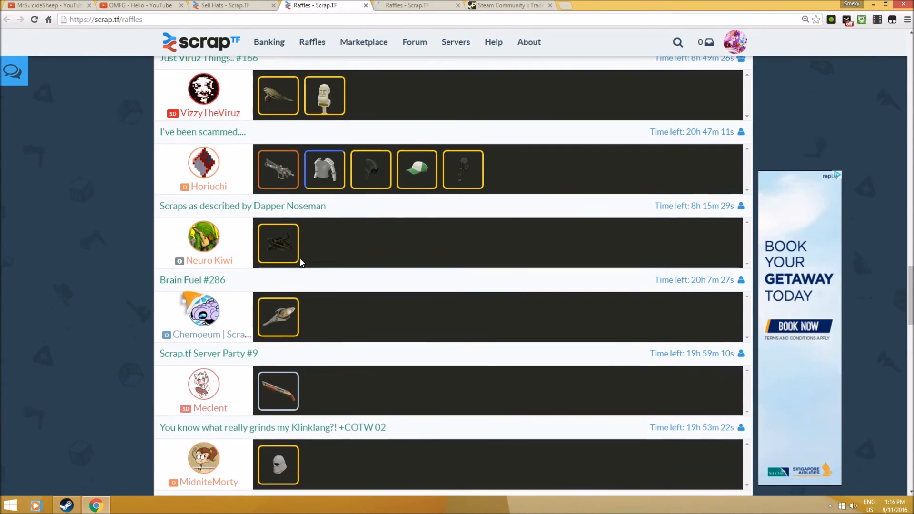
pyautogui.scroll(-3)
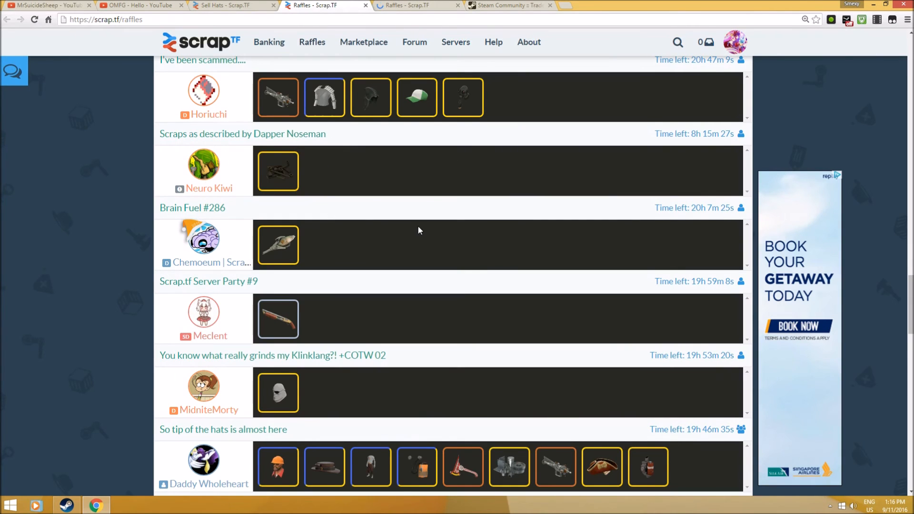
pyautogui.scroll(-3)
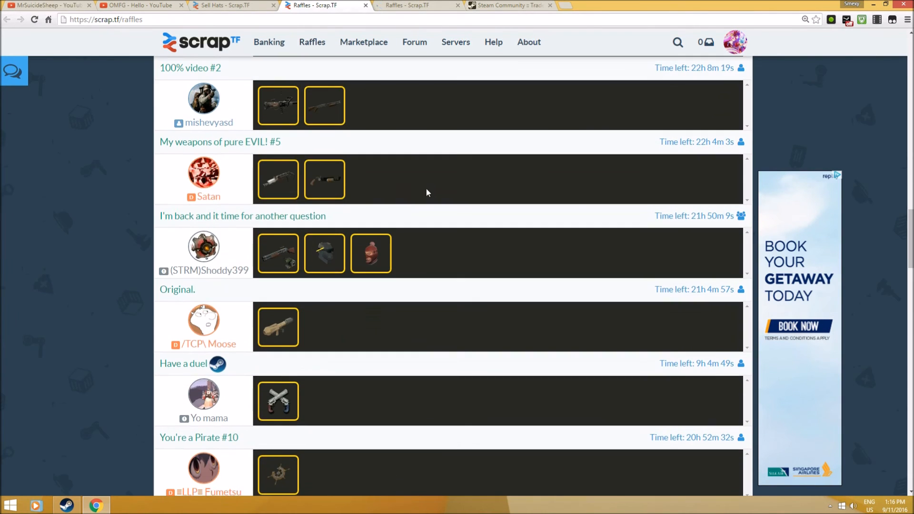
pyautogui.scroll(-3)
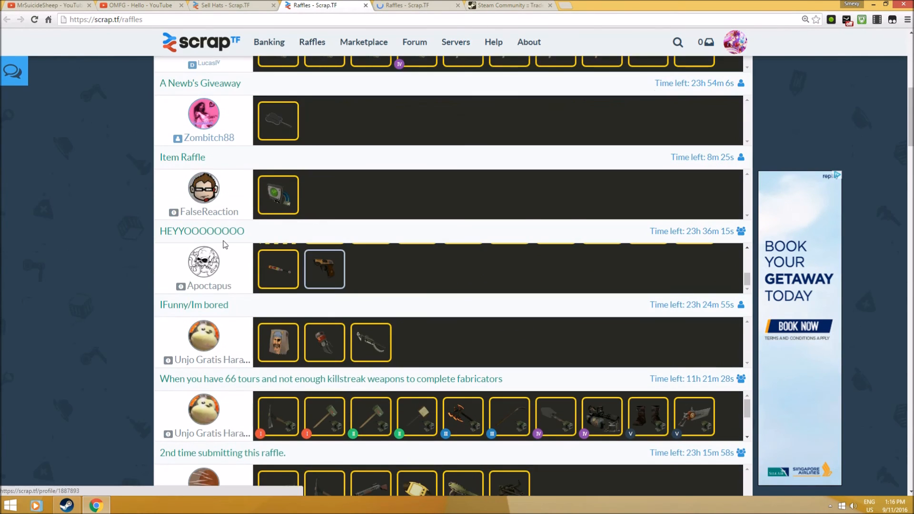
pyautogui.scroll(-3)
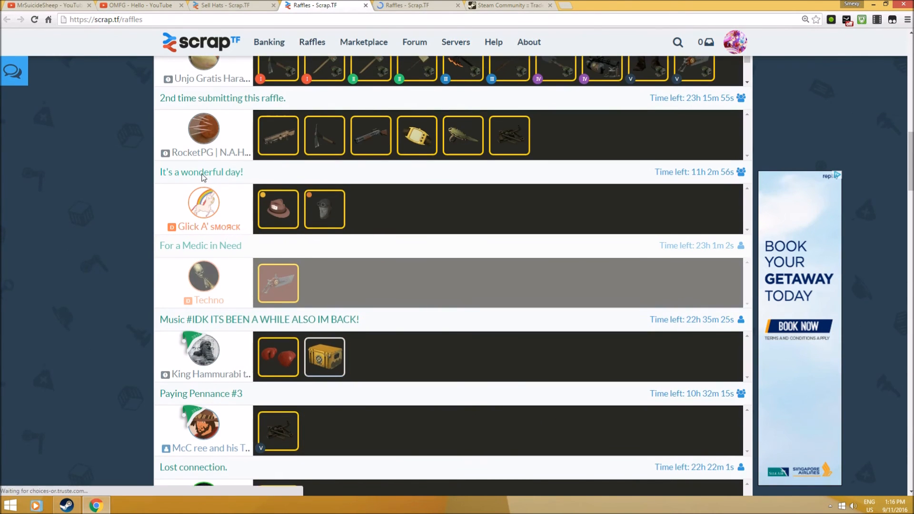
# Open the 'It's a wonderful day!' raffle page and enter the raffle
pyautogui.click(201, 171)
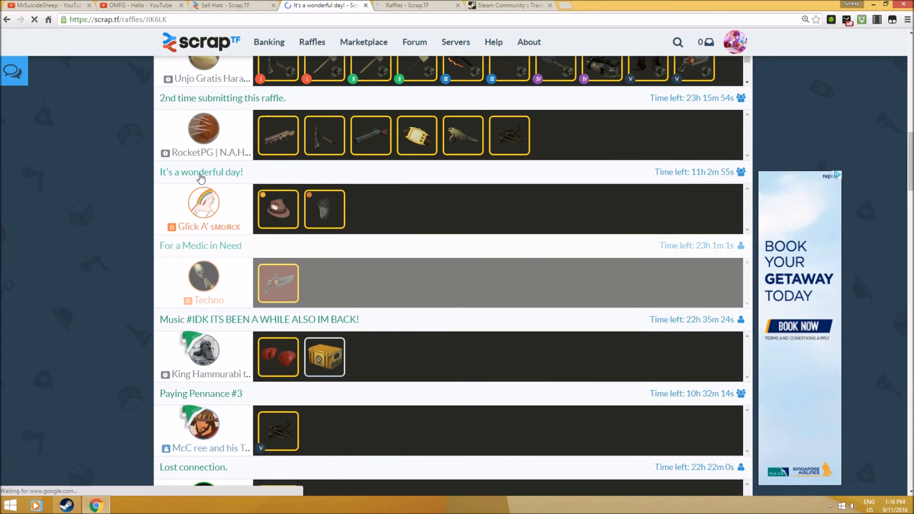
pyautogui.click(200, 171)
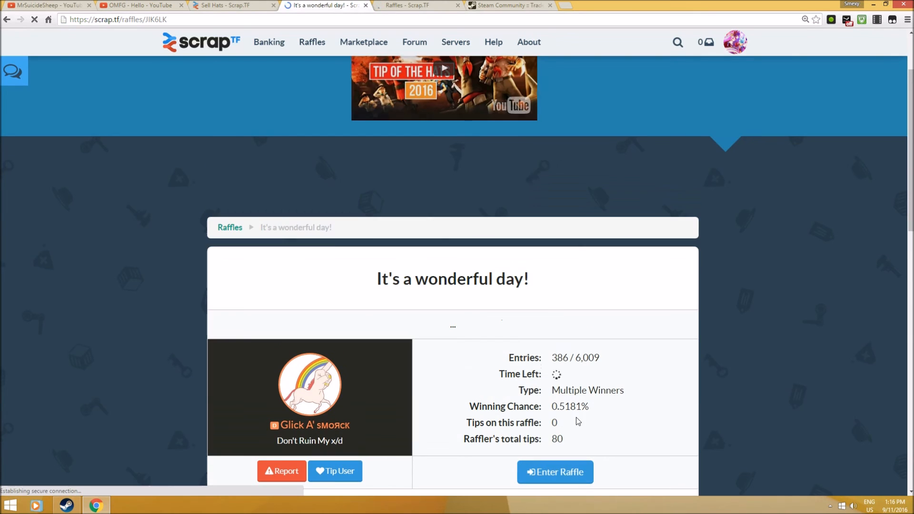
pyautogui.click(554, 472)
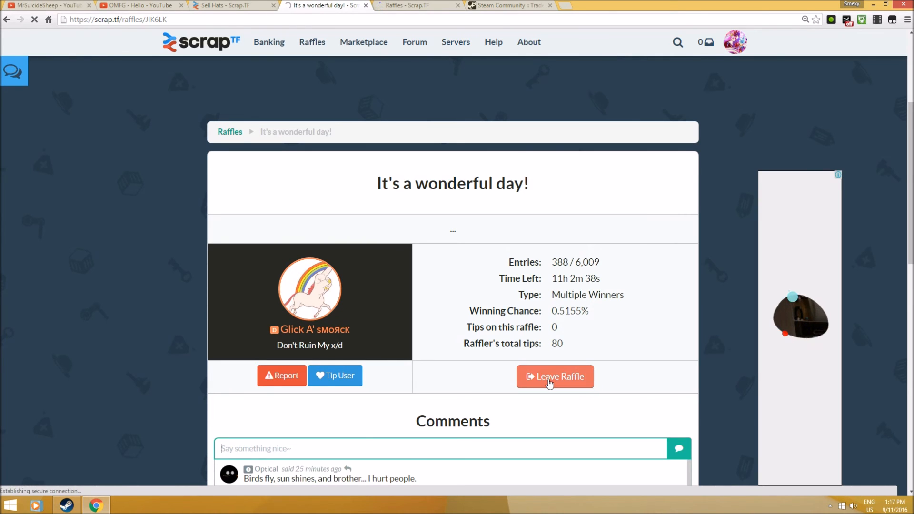
pyautogui.click(554, 376)
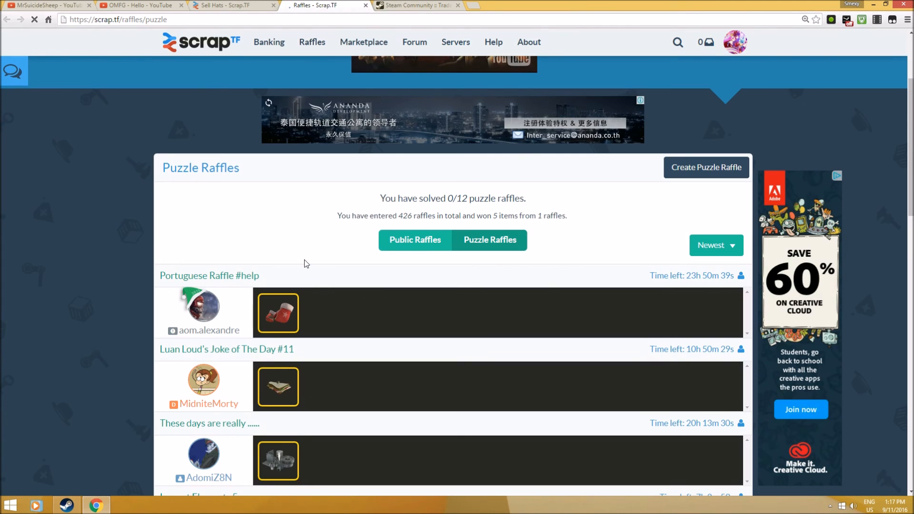
# View the 'These days are really ......' puzzle raffle, going back to the list and returning
pyautogui.scroll(-3)
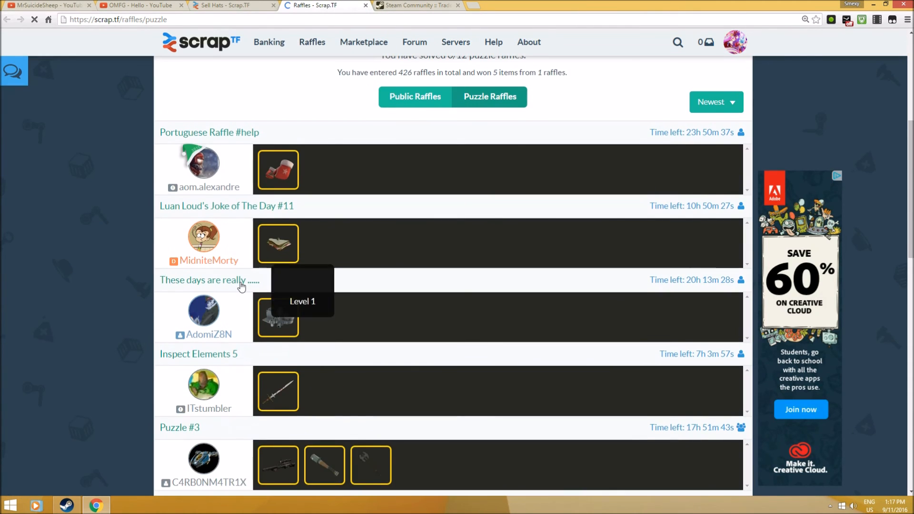
pyautogui.click(210, 280)
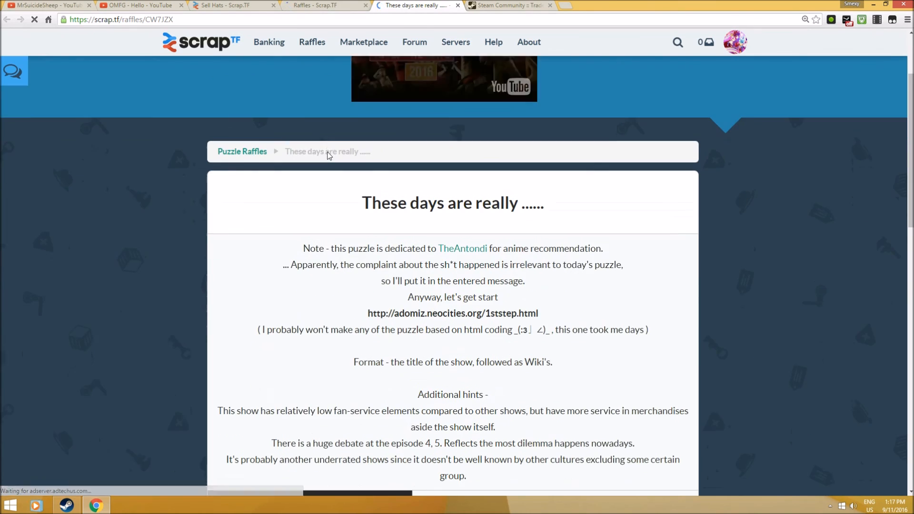
pyautogui.scroll(-3)
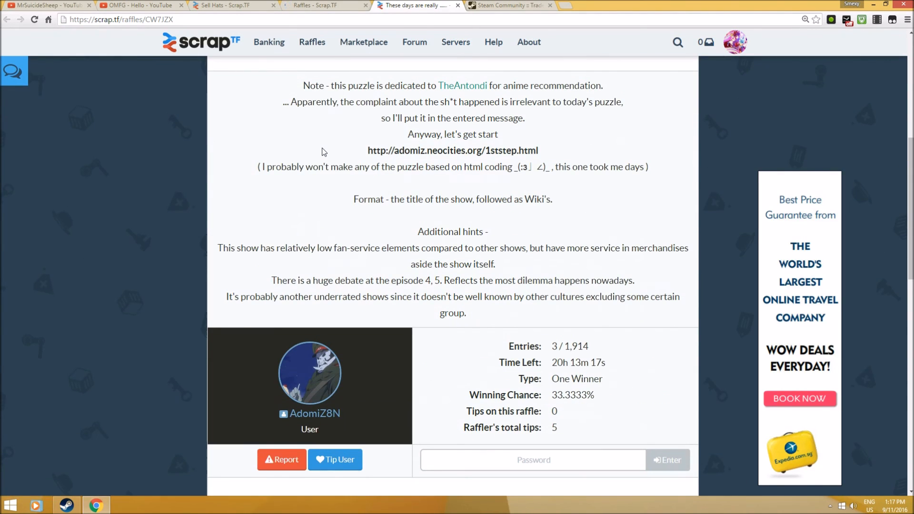
pyautogui.moveTo(335, 138)
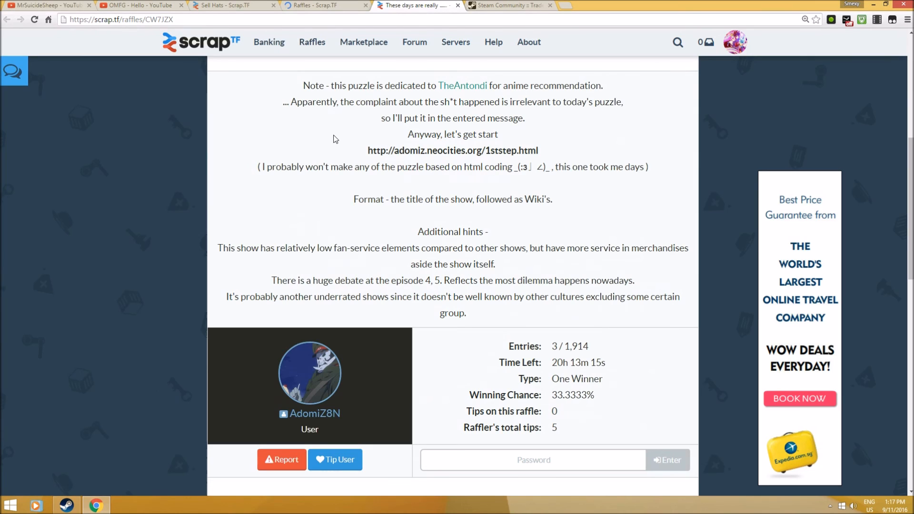
pyautogui.moveTo(334, 130)
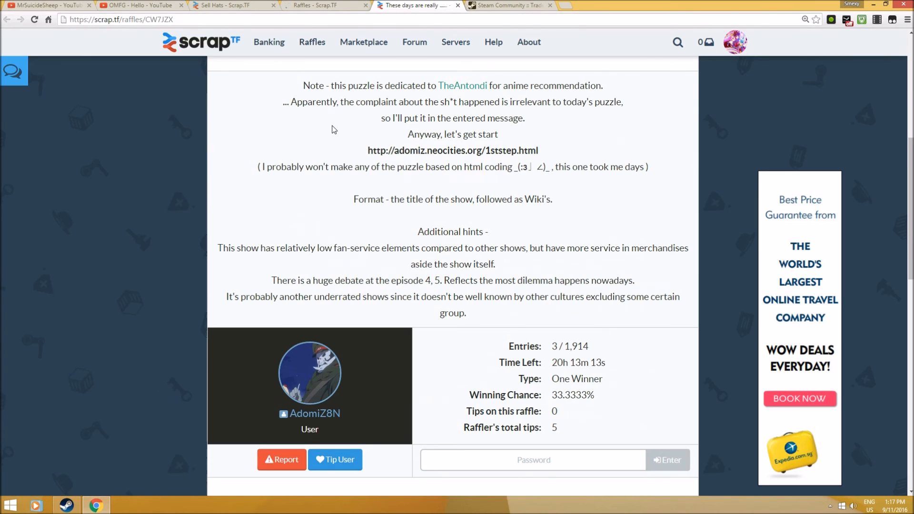
pyautogui.click(532, 460)
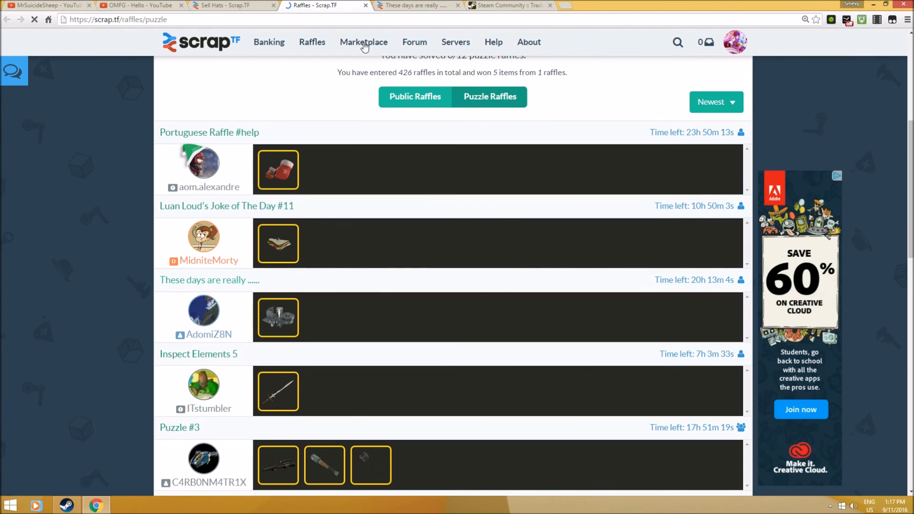
pyautogui.click(363, 42)
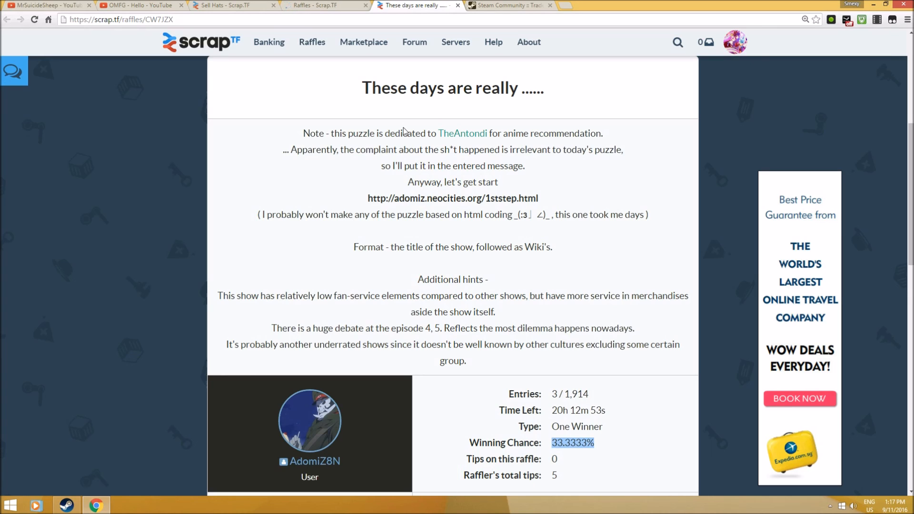
pyautogui.moveTo(414, 42)
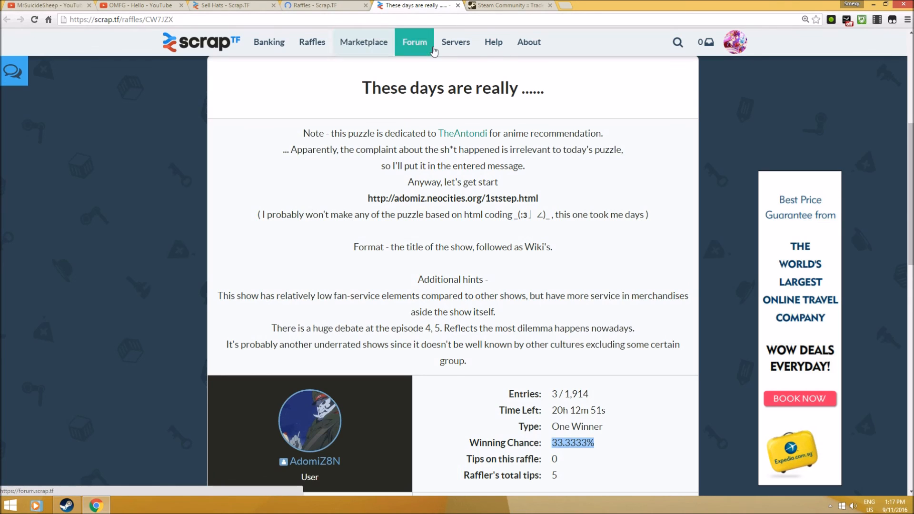
# Open the Scrap.TF Forums index with General Discussion and Help & Support
pyautogui.click(414, 42)
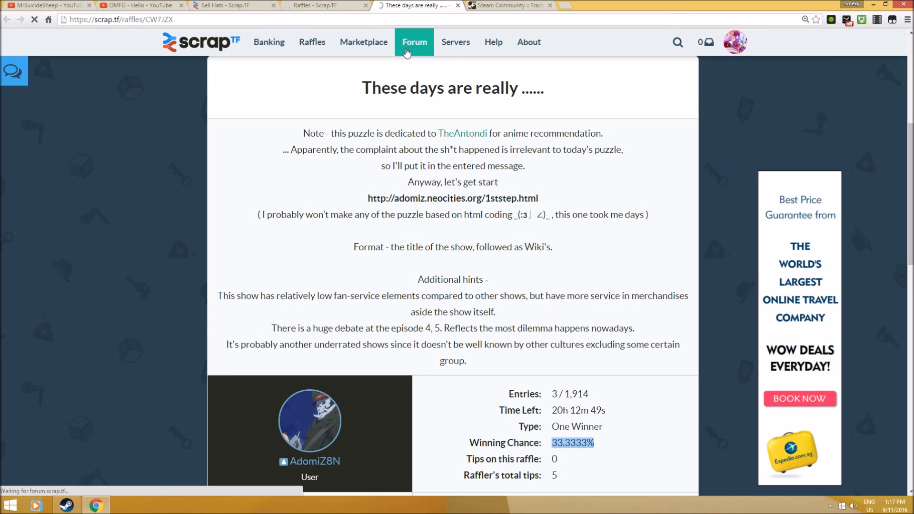
pyautogui.click(415, 42)
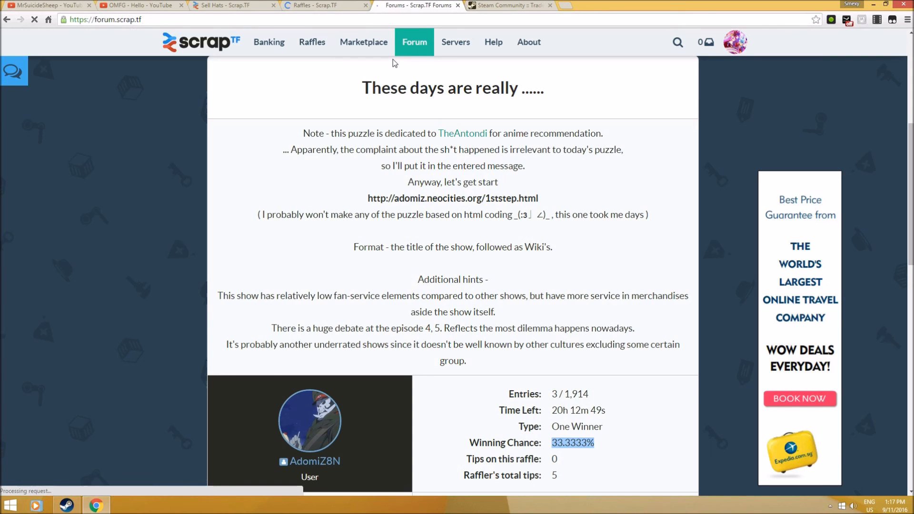
pyautogui.click(415, 42)
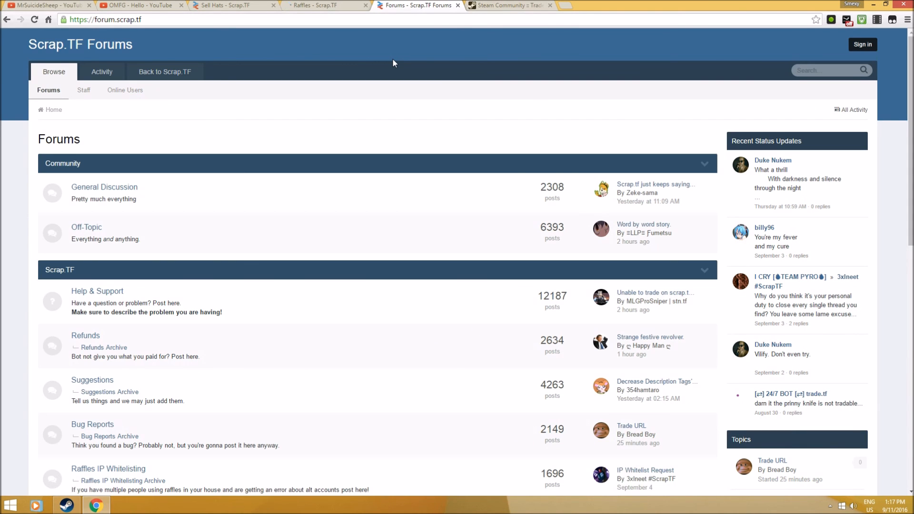